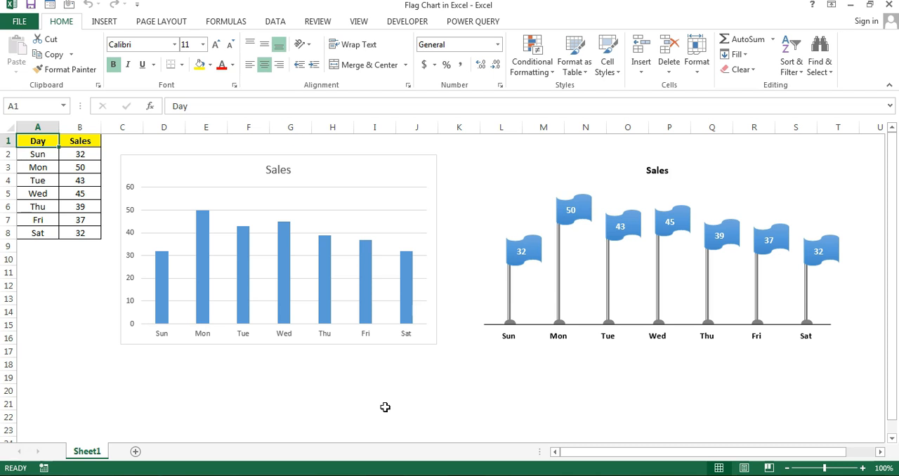
On Sheet1, select the Sun–Sat day entries and the finished flag chart
drag(38, 140, 38, 218)
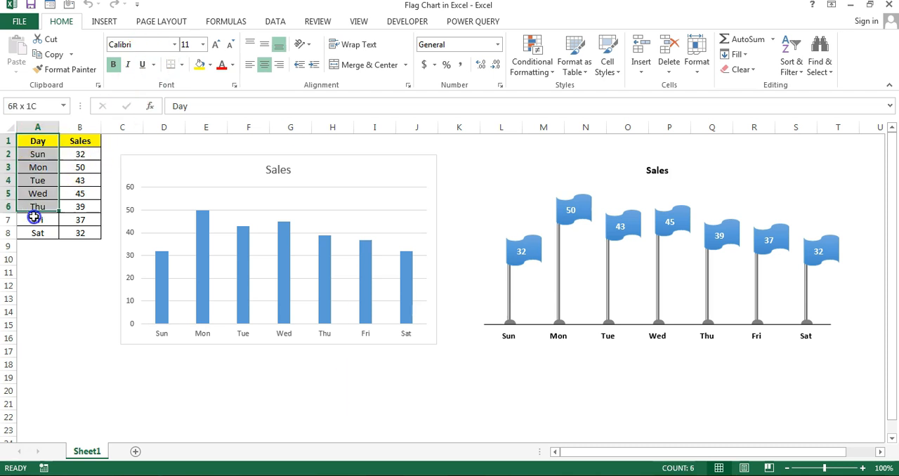
click(80, 154)
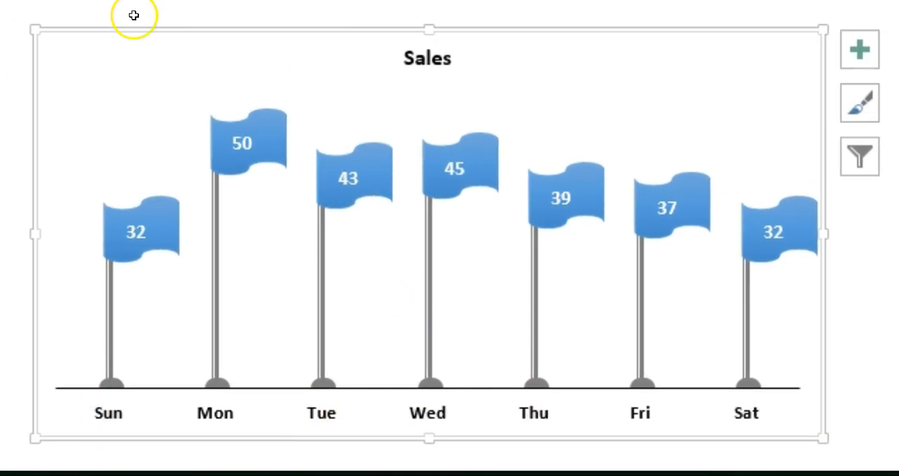
mouse_move(383, 398)
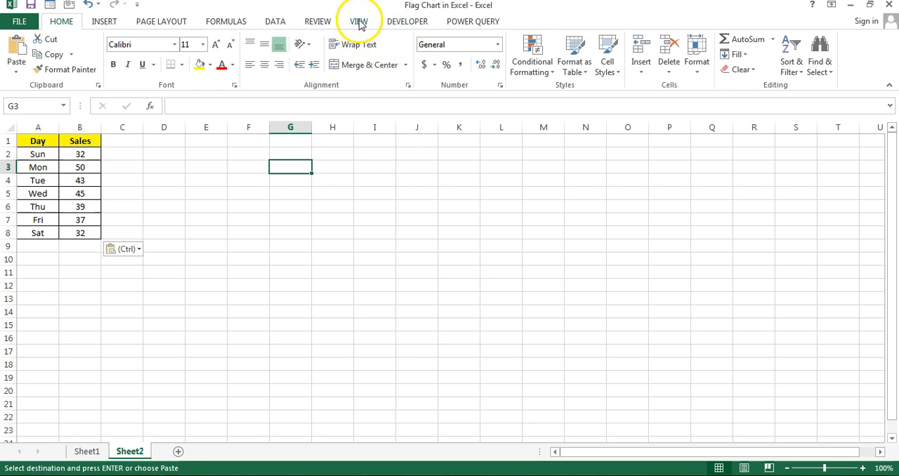
Hide Sheet2 gridlines and insert a clustered column chart of Sun–Sat sales
click(359, 21)
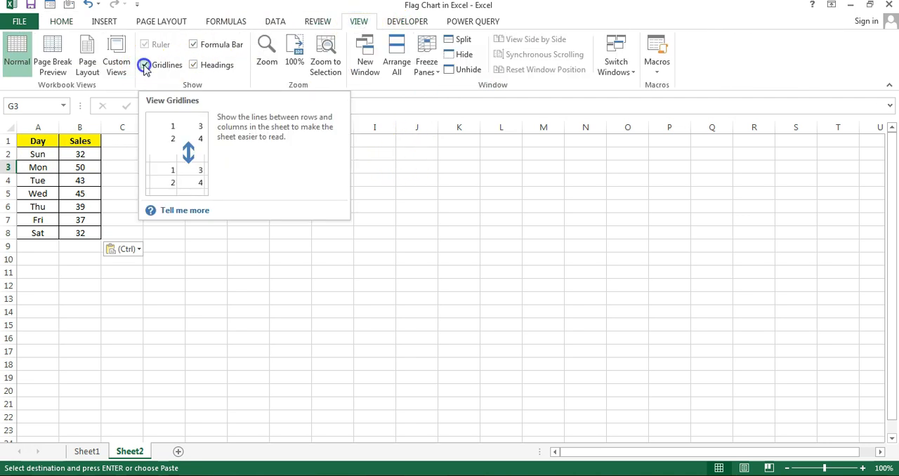
click(145, 65)
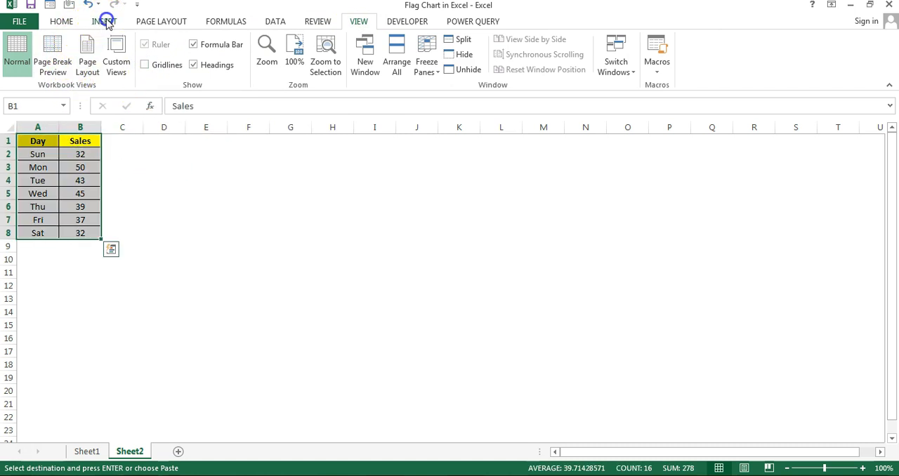
click(104, 21)
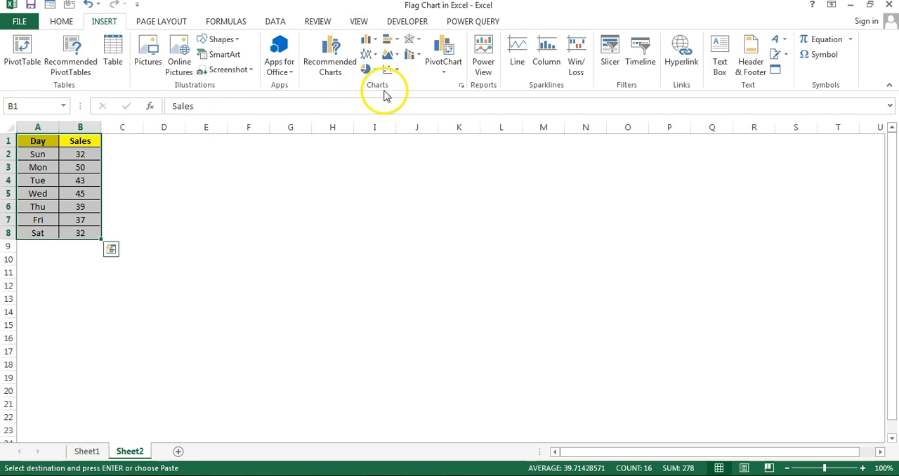
click(368, 38)
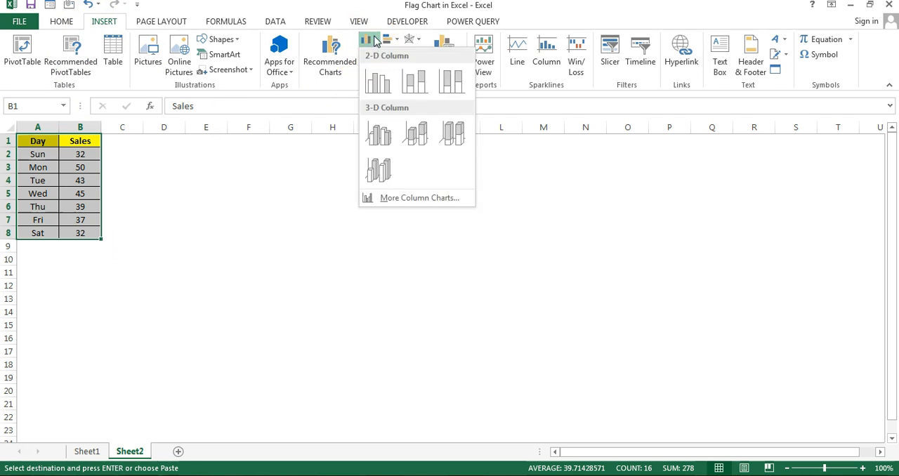
click(378, 80)
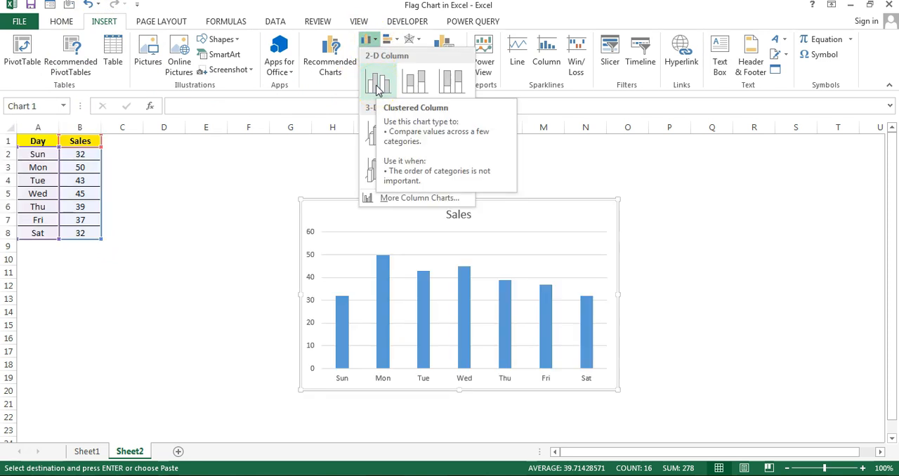
click(378, 81)
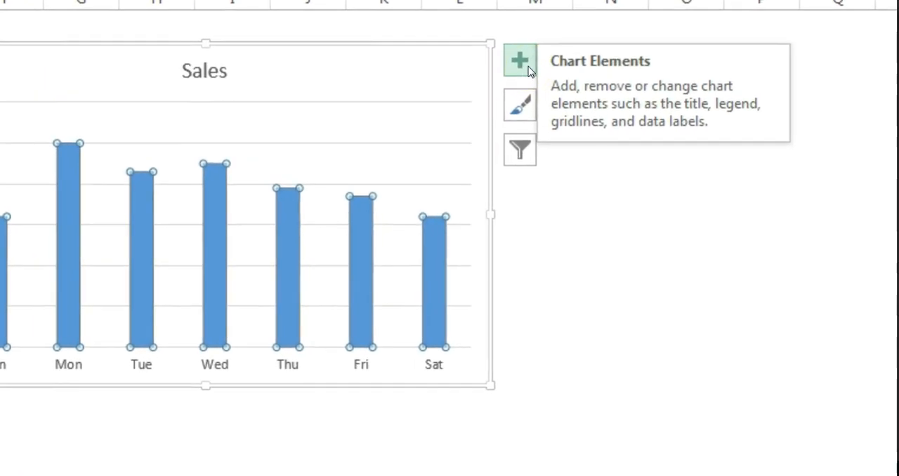
Add error bars to the Sales chart and open their full settings
click(520, 60)
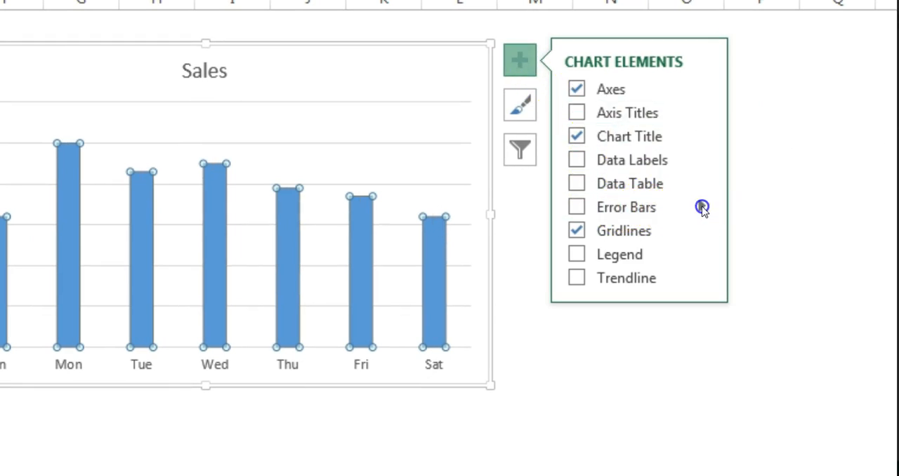
click(701, 207)
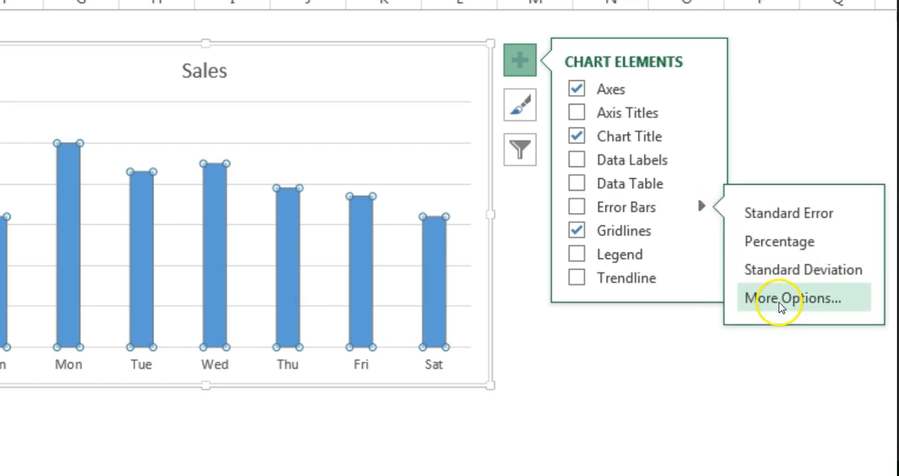
click(793, 298)
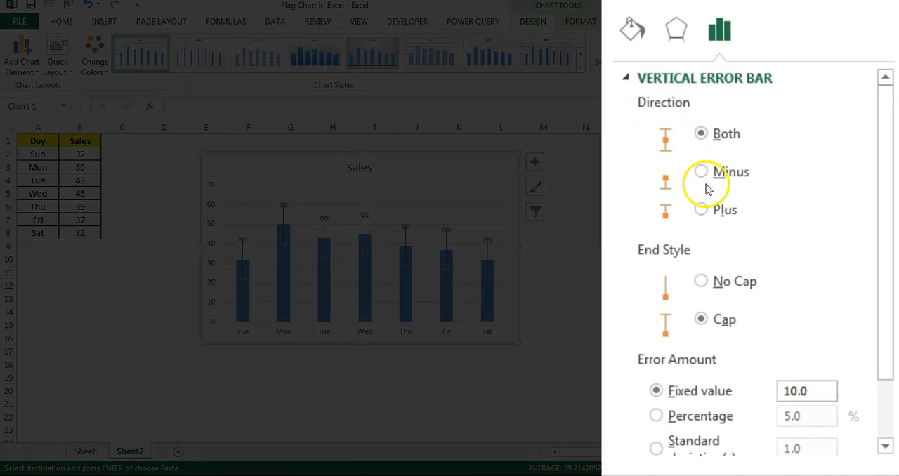
Set the error bars to Minus direction, No Cap, and a 100% percentage amount
click(700, 172)
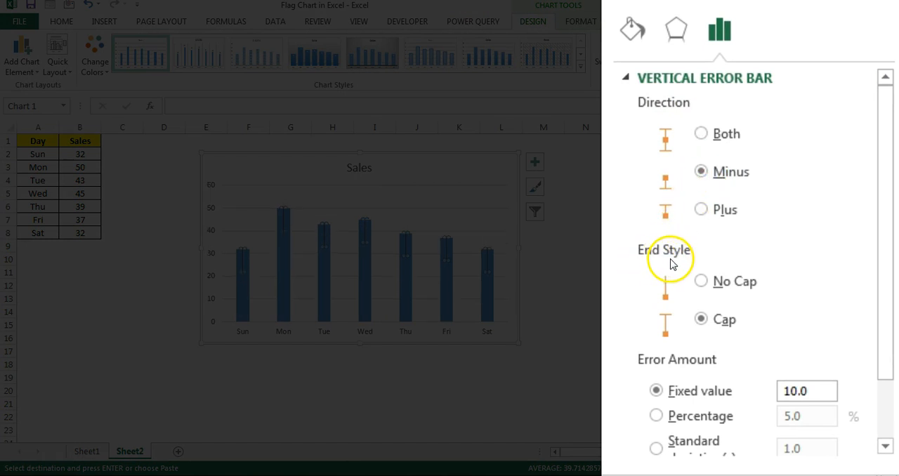
click(700, 281)
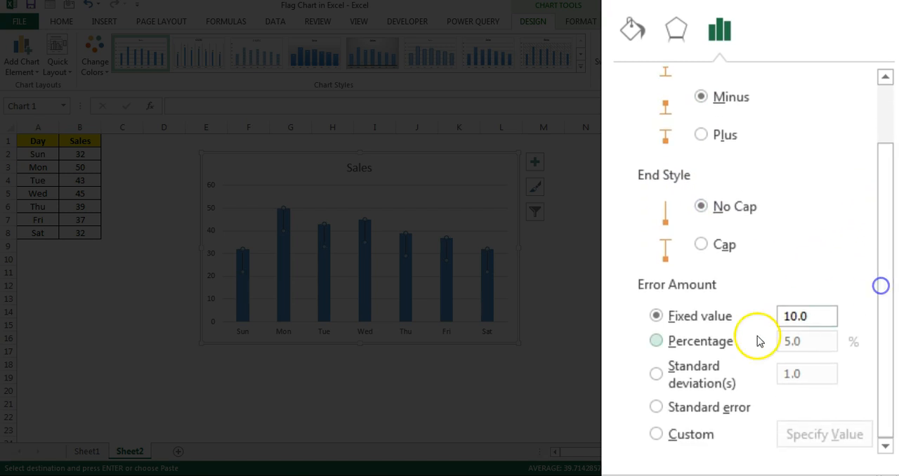
click(655, 341)
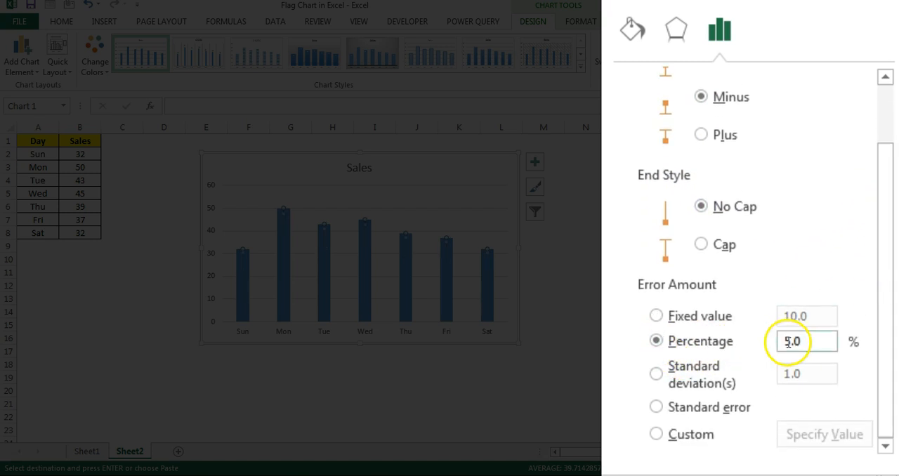
click(806, 341)
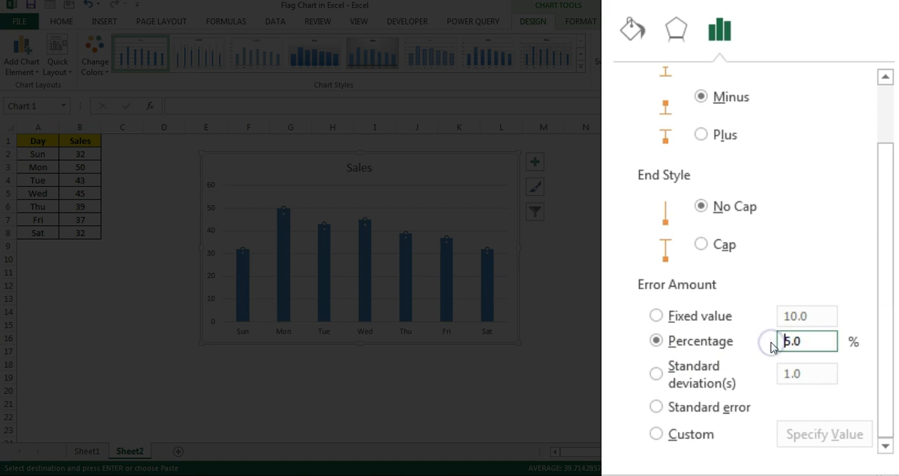
text(100.0)
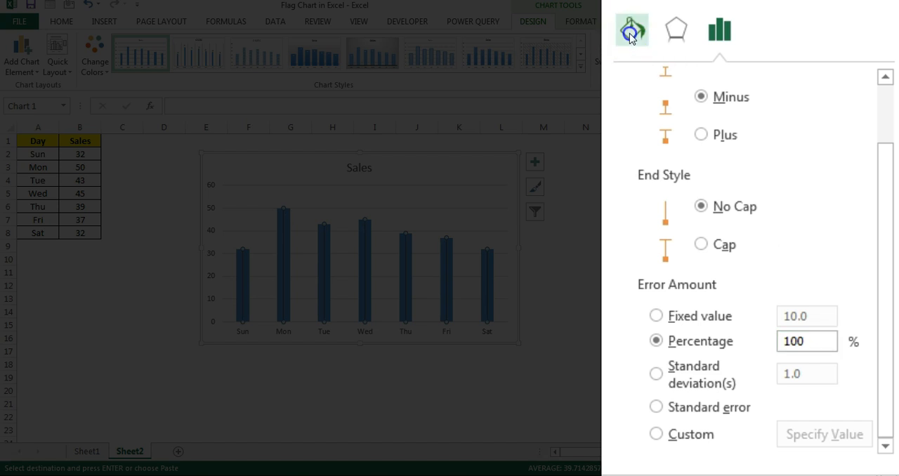
Give the error bars a solid medium-grey line 4.5 pt wide
click(631, 30)
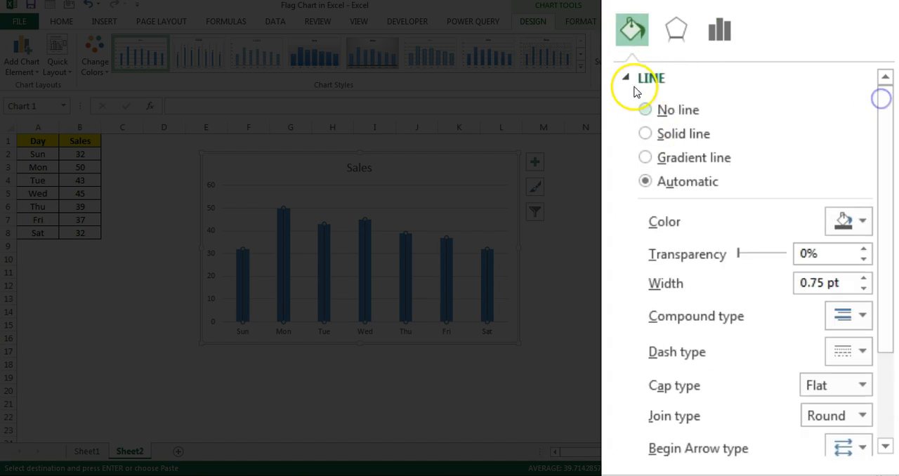
click(645, 133)
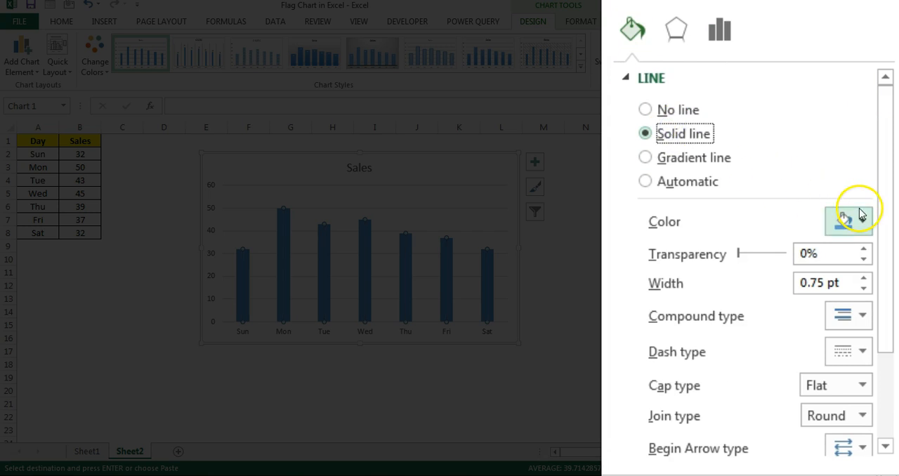
click(843, 220)
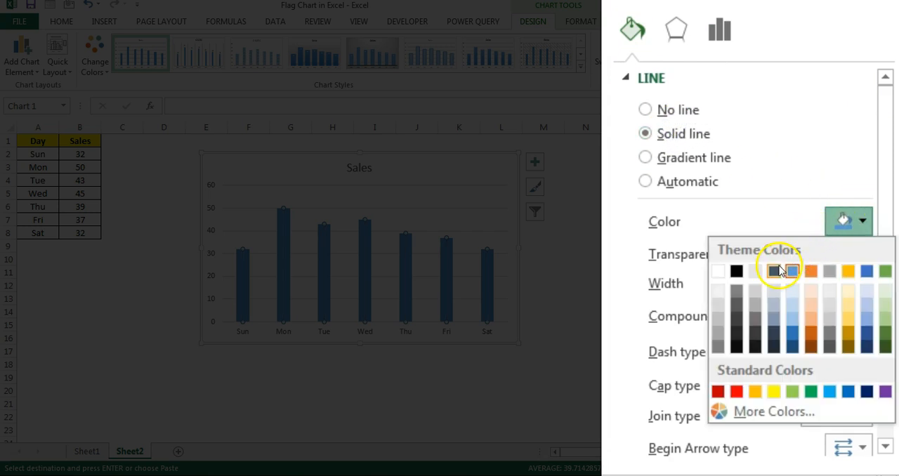
mouse_move(737, 291)
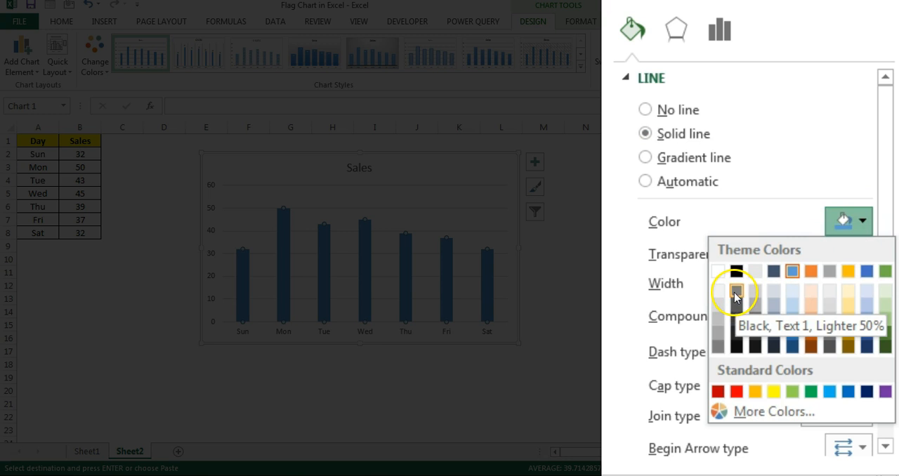
click(736, 293)
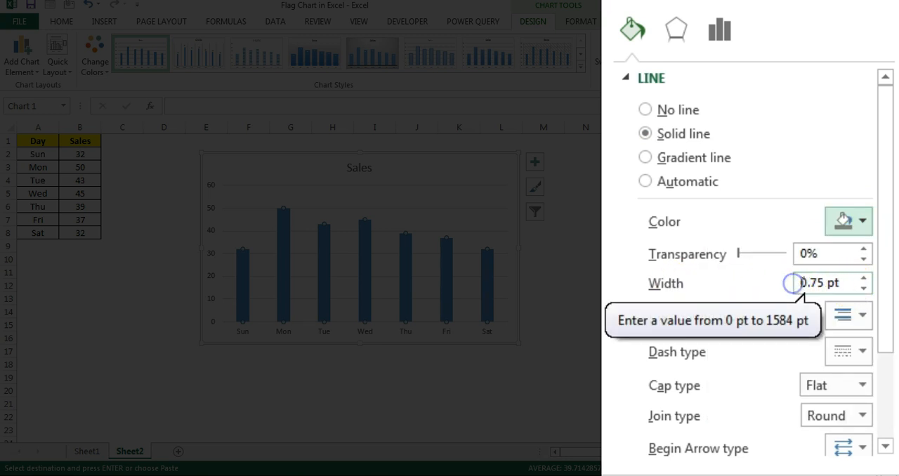
text(4.5 pt)
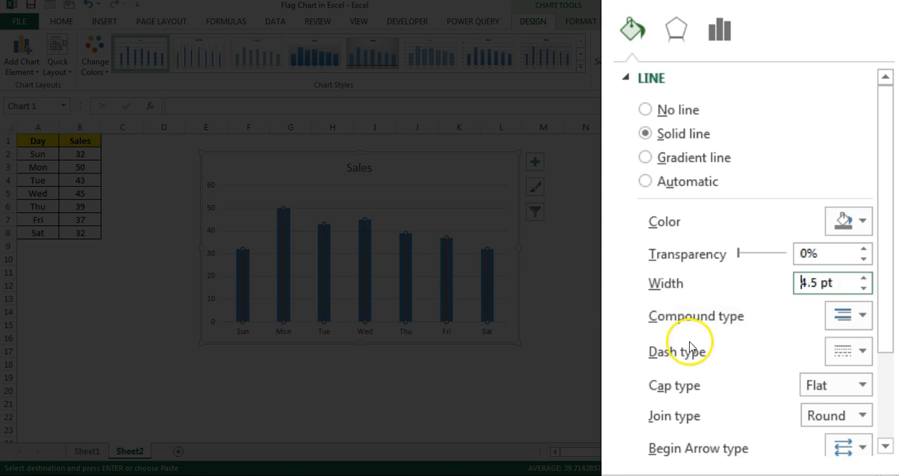
Set the error bar compound type to Thick Thin and view end arrow types
click(863, 316)
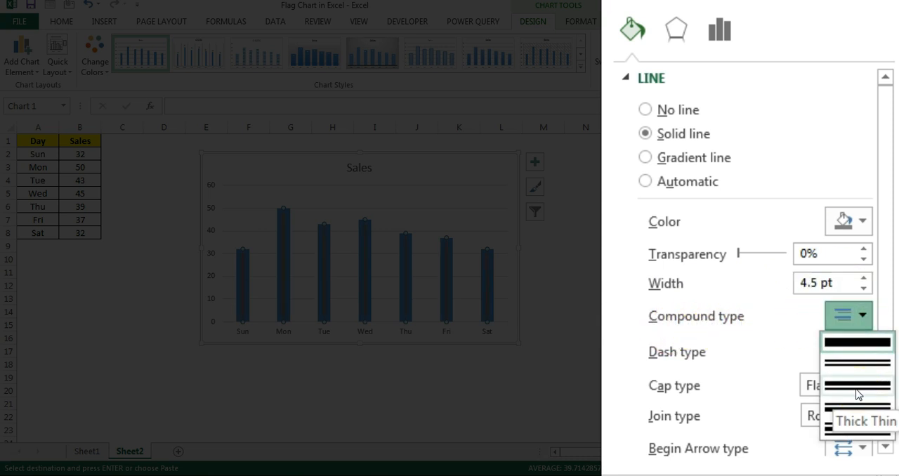
click(857, 384)
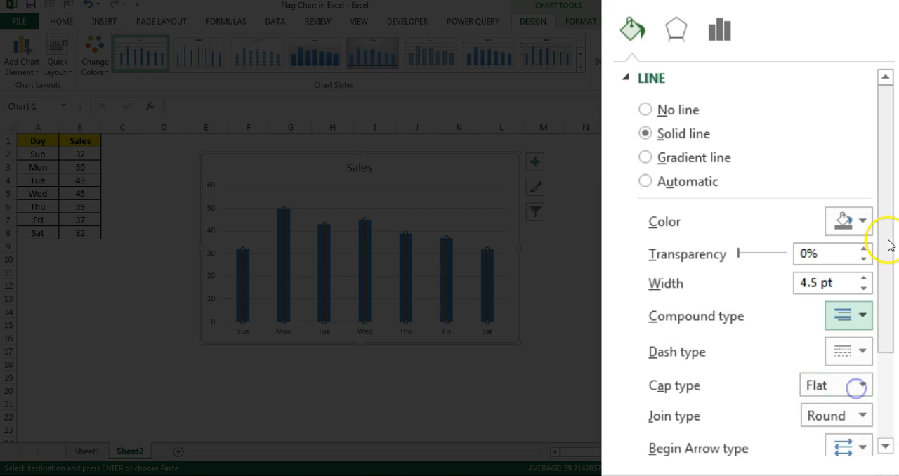
scroll(down, 3)
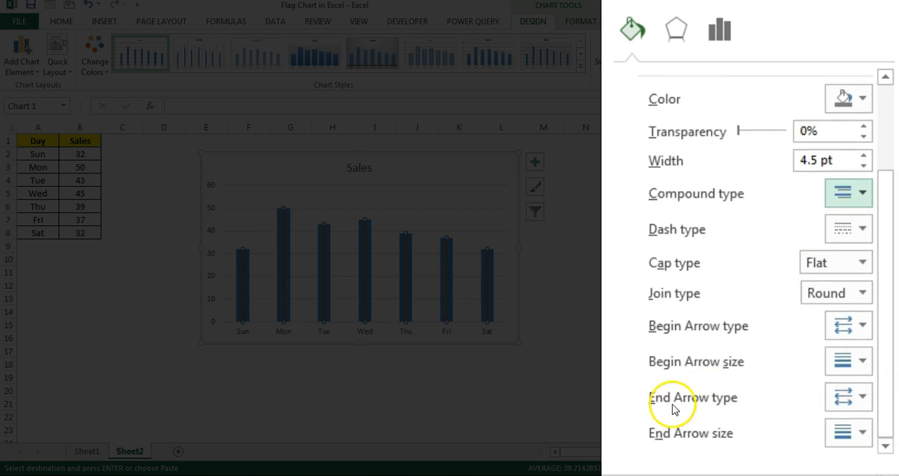
click(861, 397)
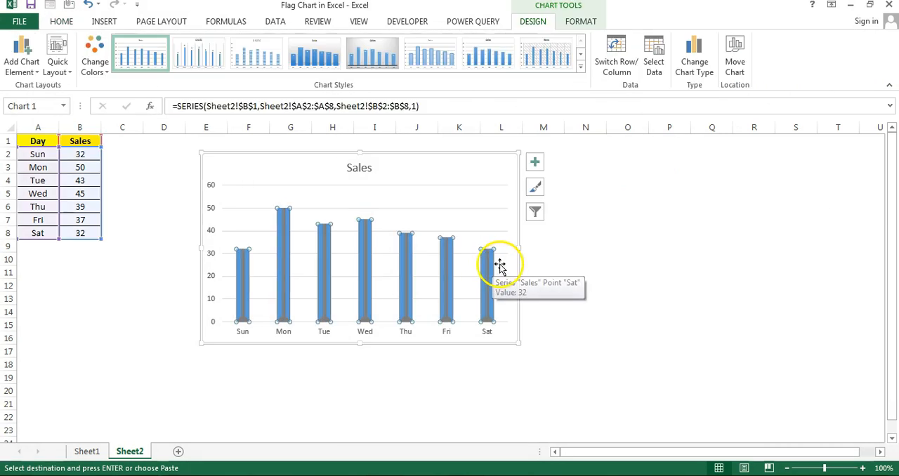
Select the pole chart's Sales columns for formatting
click(580, 21)
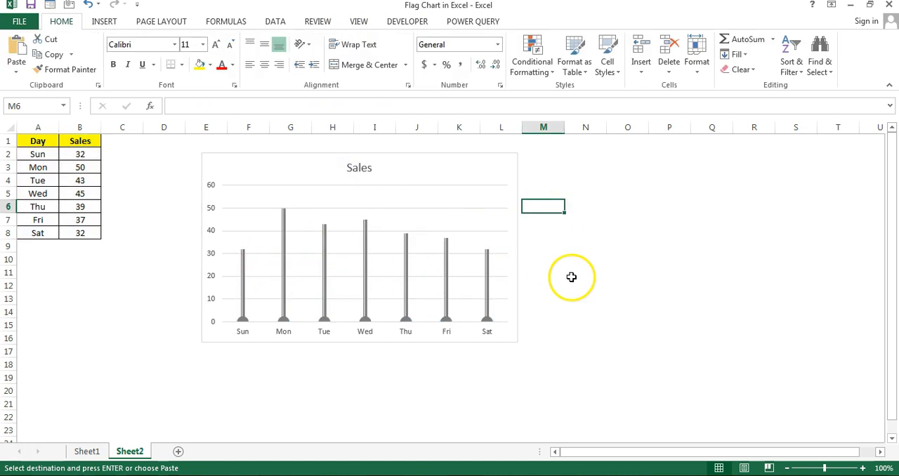
mouse_move(214, 215)
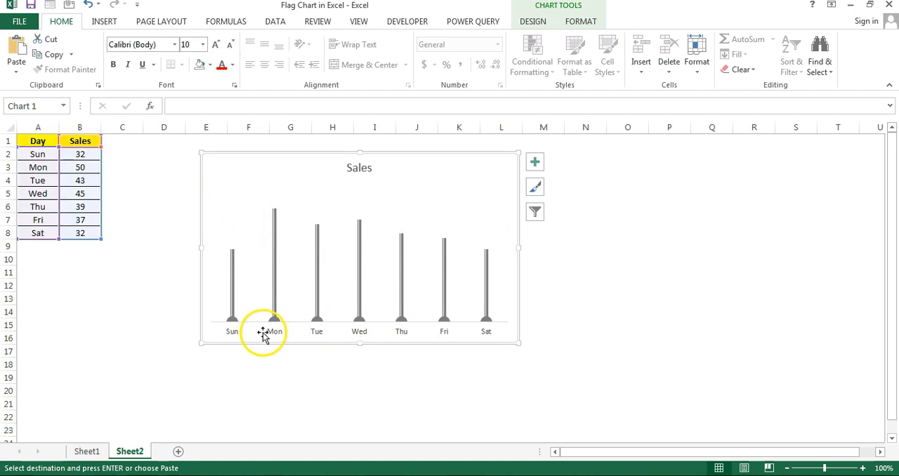
mouse_move(316, 336)
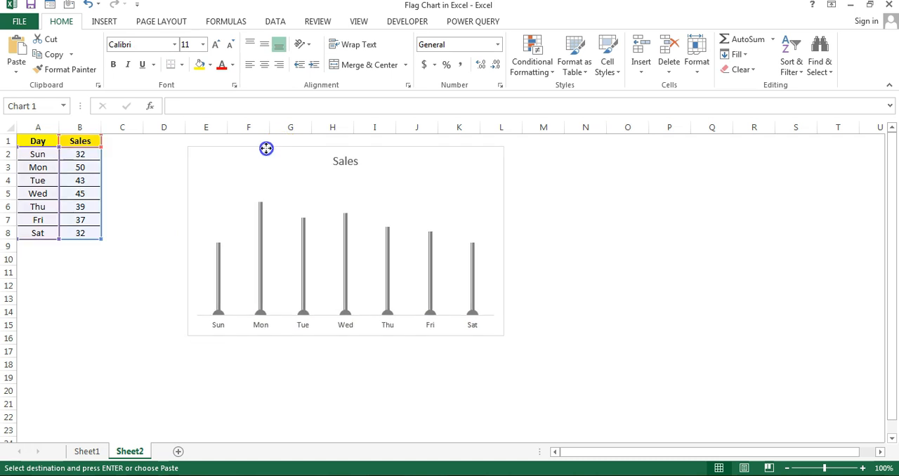
After cancelling a Select Data attempt, paste the Sales values into the chart as a second series
click(267, 165)
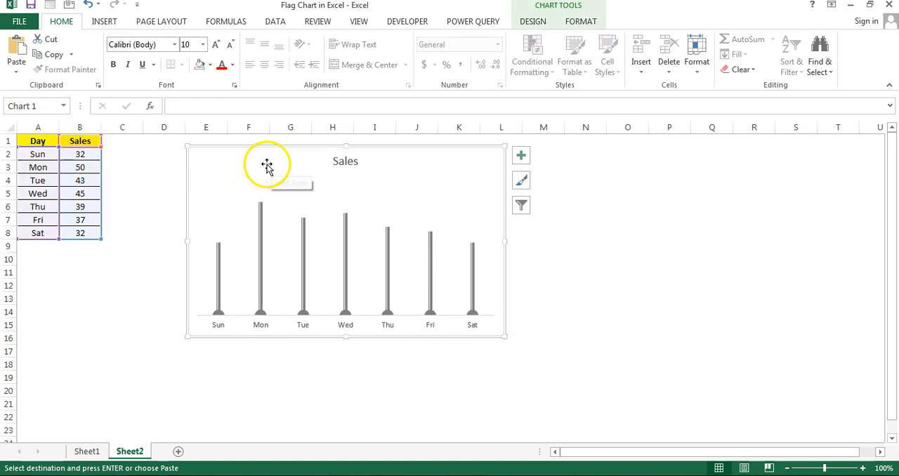
right_click(266, 166)
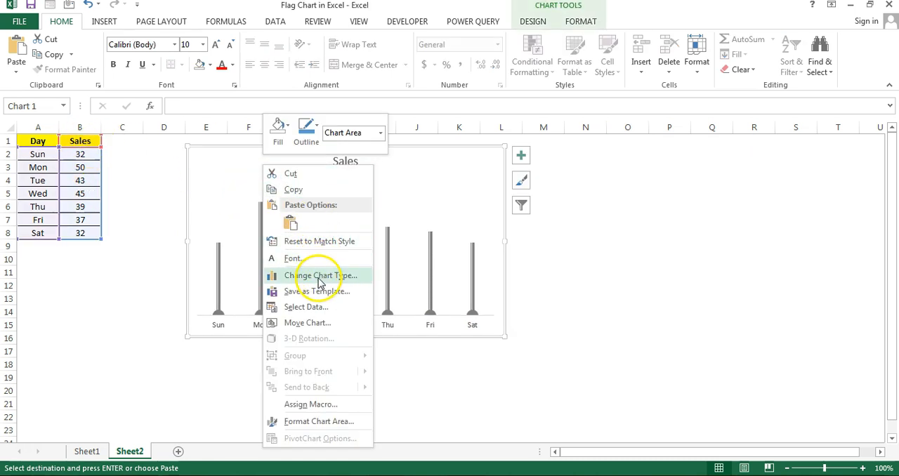
click(305, 307)
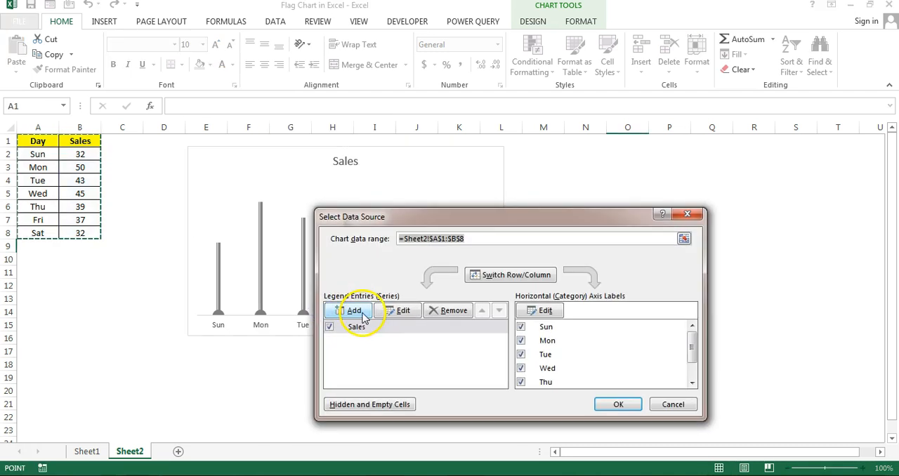
click(353, 311)
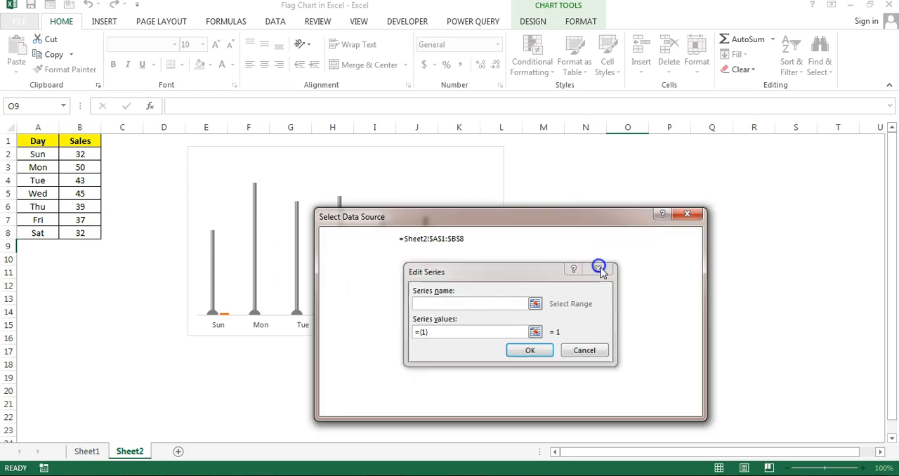
click(530, 350)
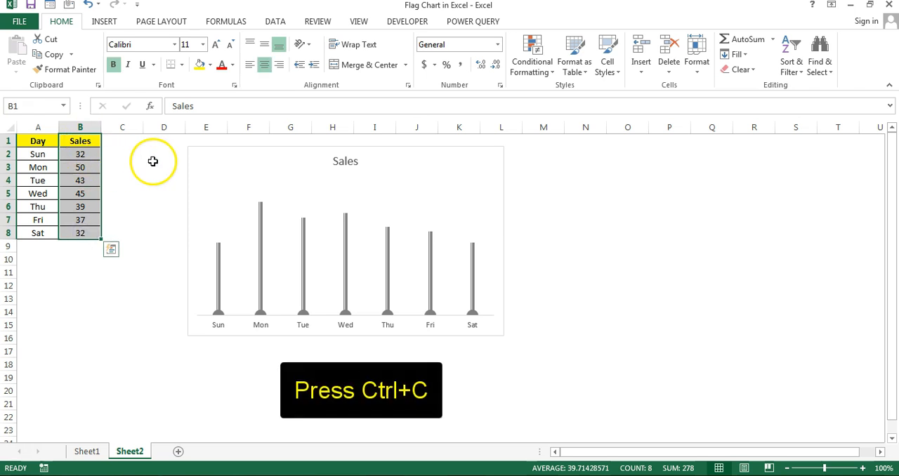
click(255, 150)
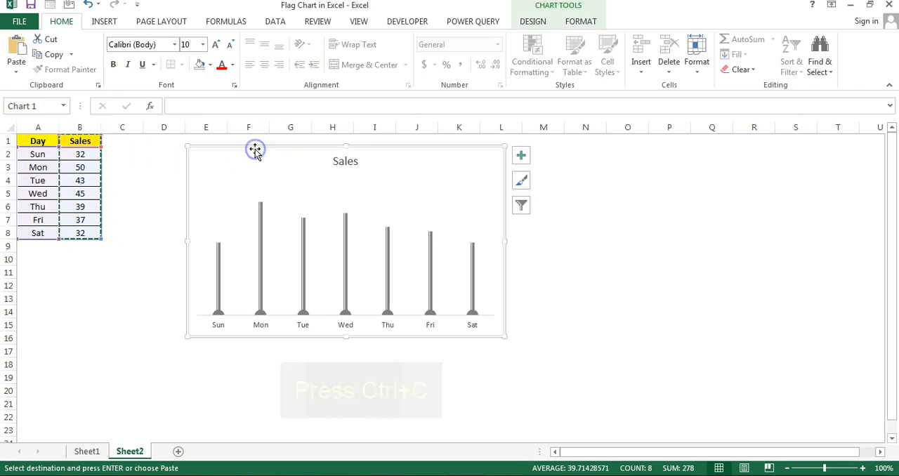
key(ctrl+v)
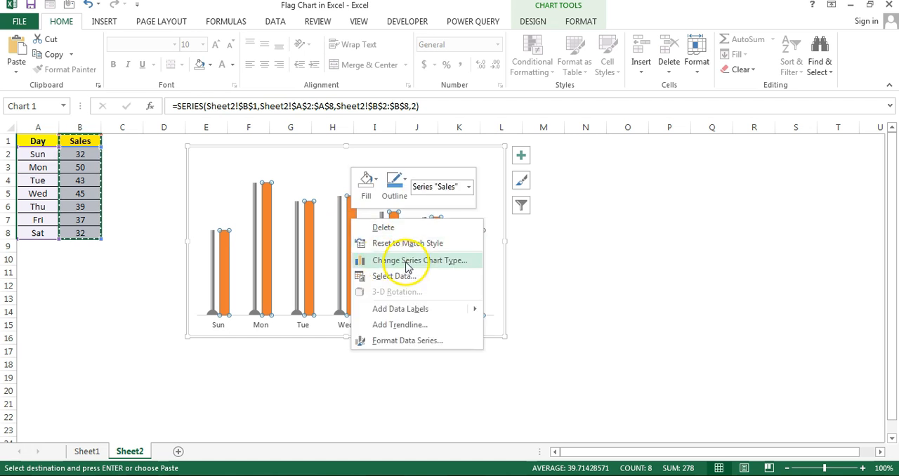
Change the second Sales series to Line with Markers in a combo chart
click(421, 261)
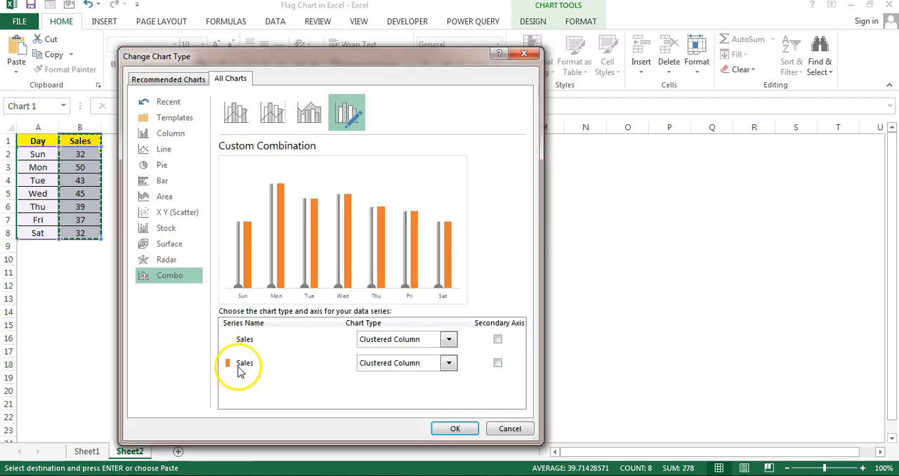
mouse_move(280, 374)
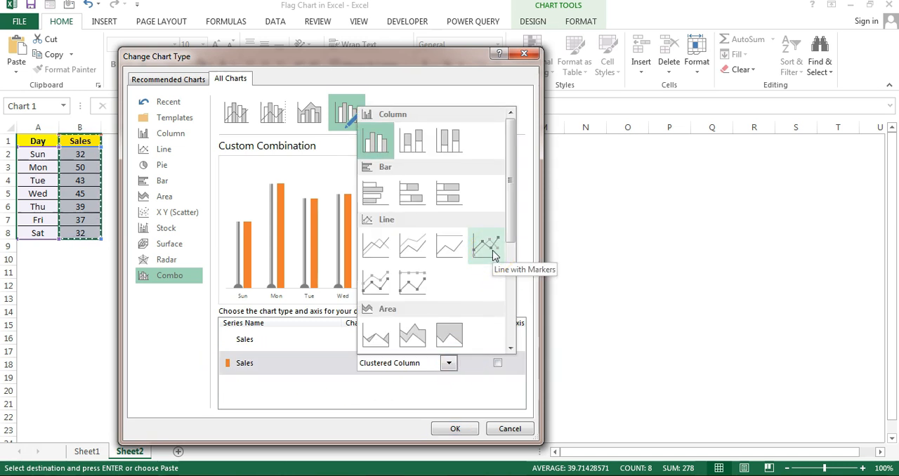
click(454, 429)
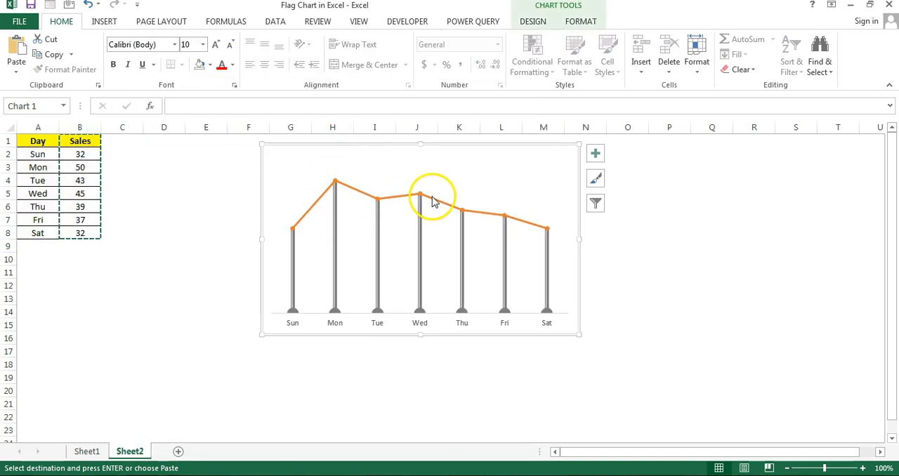
click(115, 285)
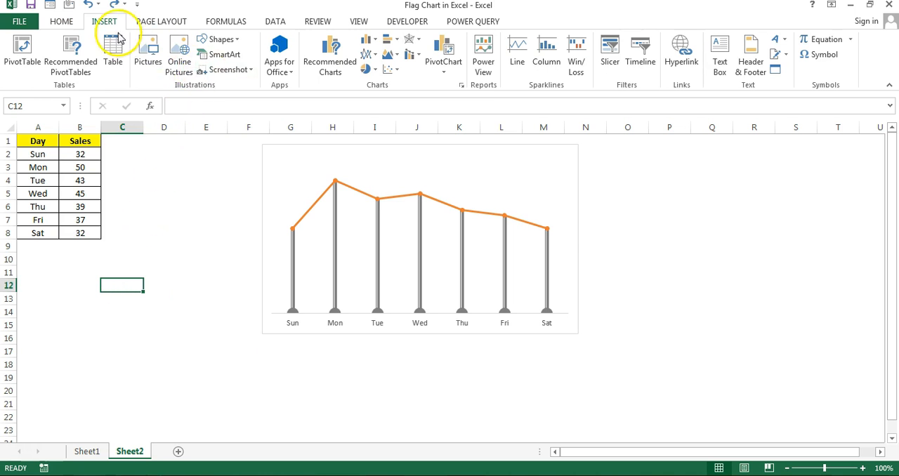
Draw a Flowchart: Punched Tape flag beside the chart and apply a blue shape style
click(220, 38)
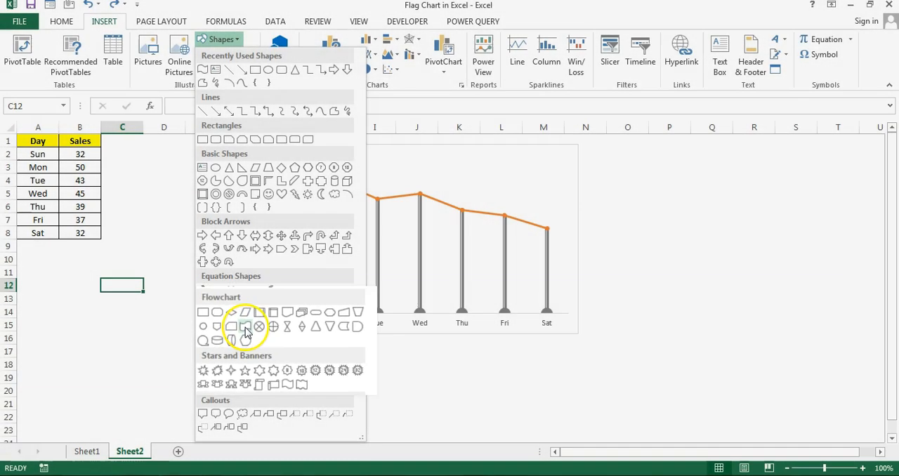
click(246, 328)
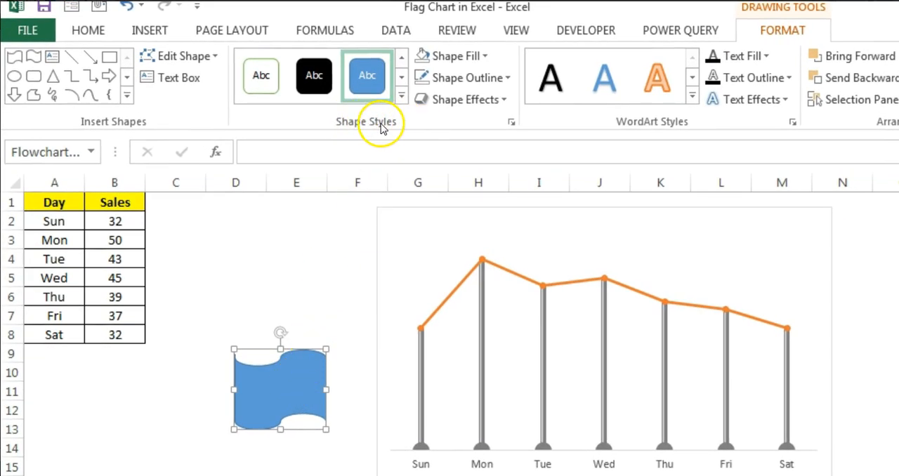
click(401, 97)
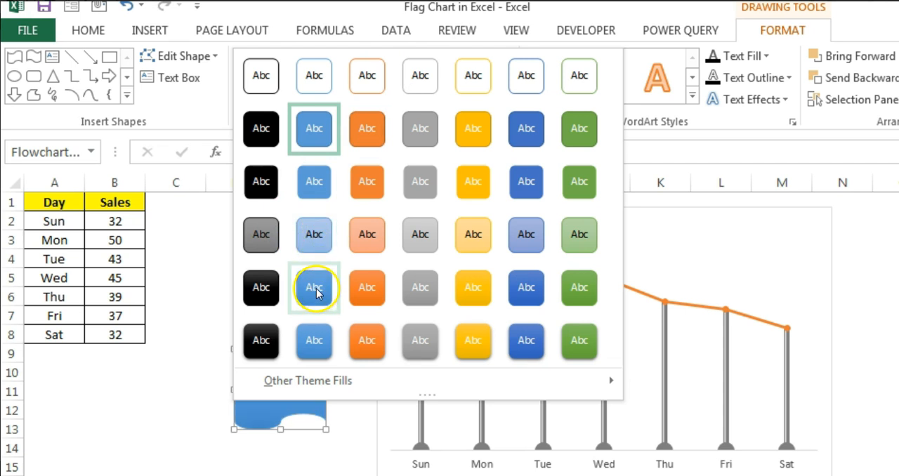
click(315, 289)
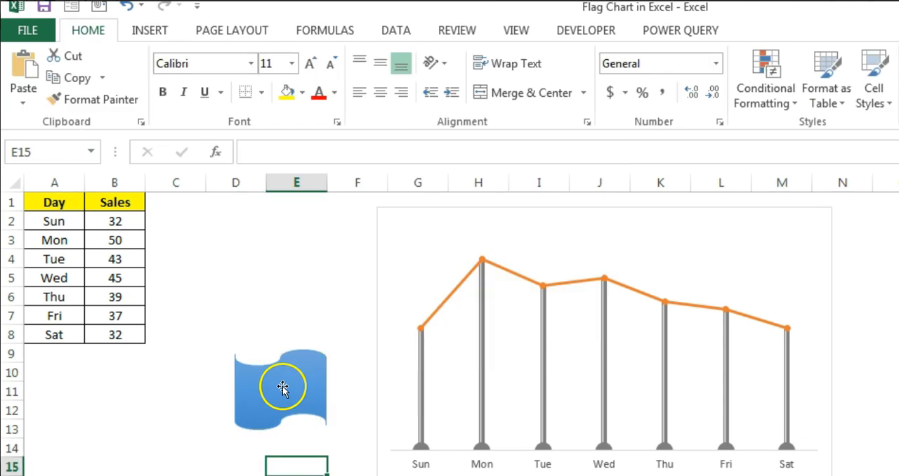
click(281, 389)
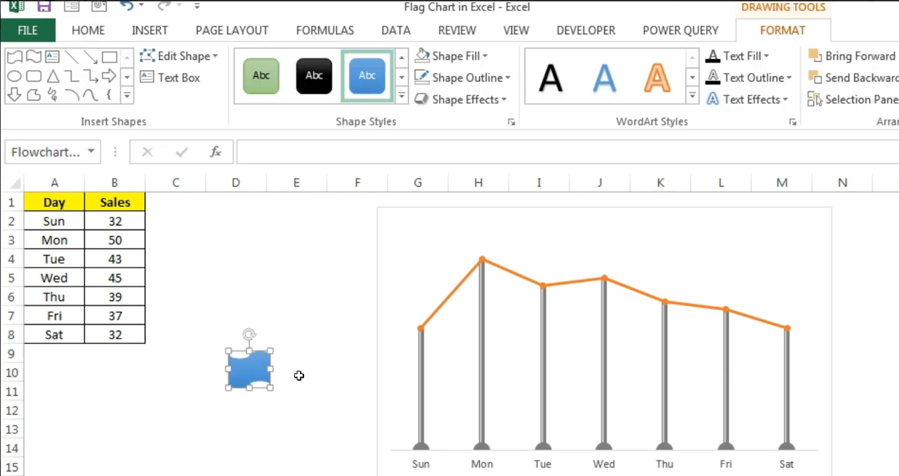
Duplicate the flag to its left, remove the copy's outline, and group both shapes
drag(249, 369, 203, 376)
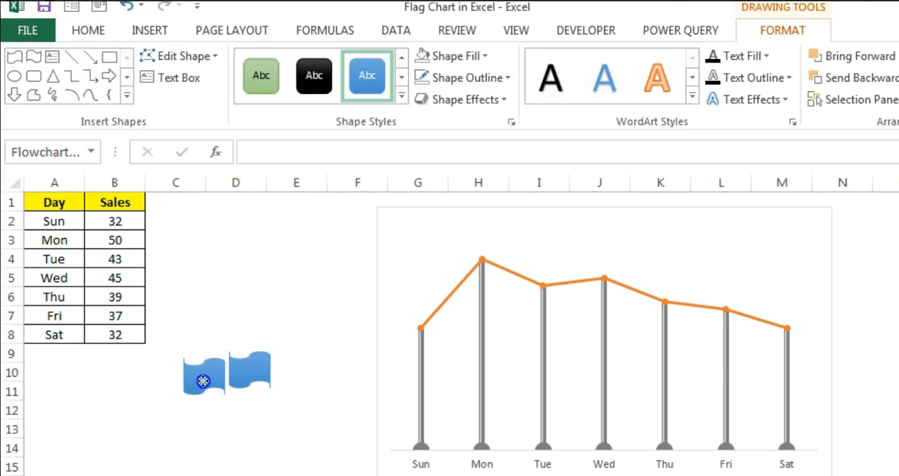
click(203, 371)
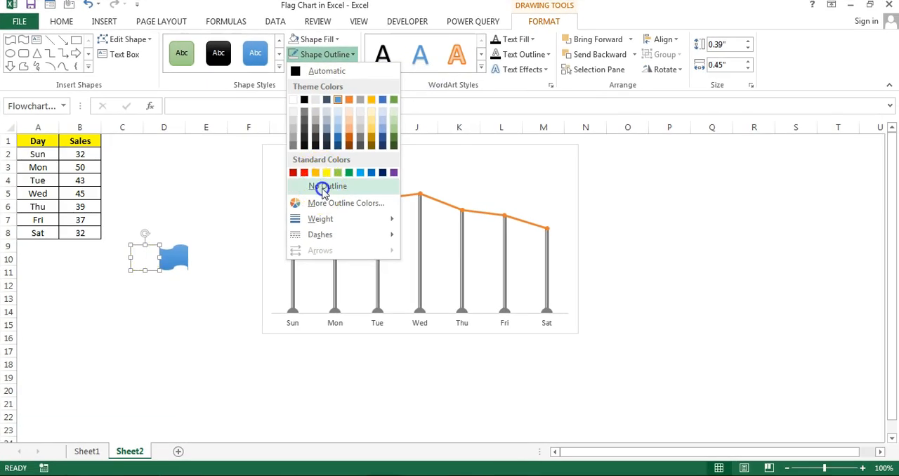
click(330, 186)
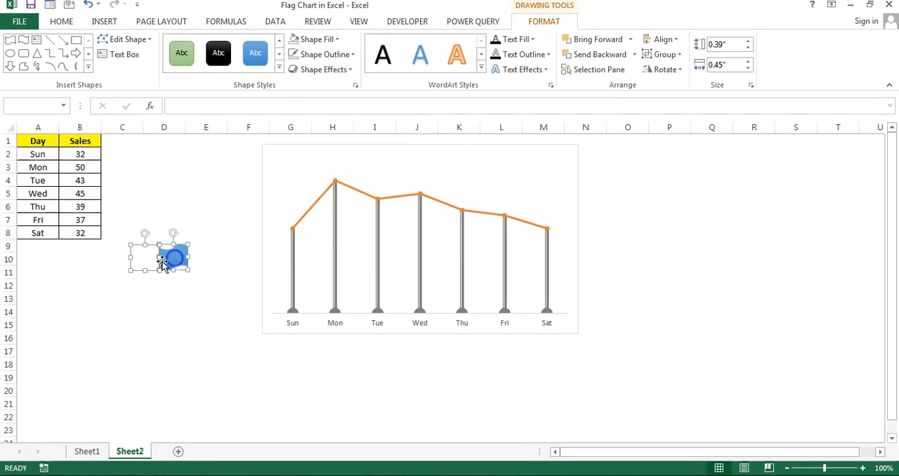
right_click(162, 257)
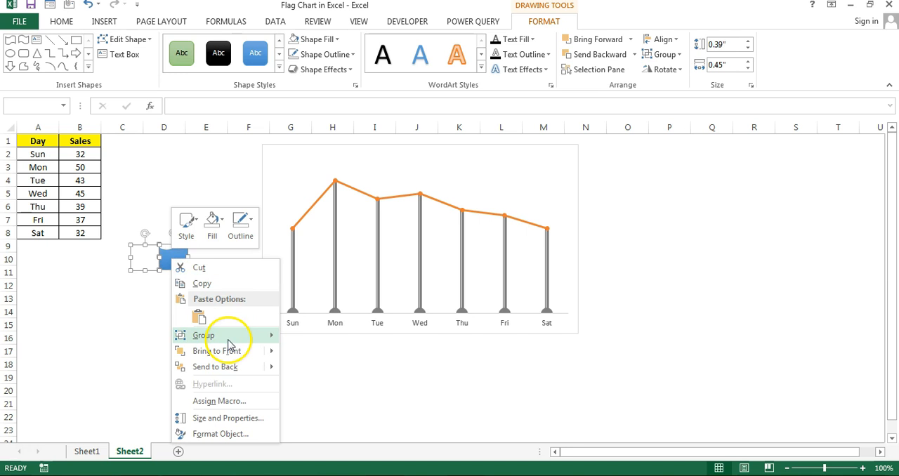
click(204, 335)
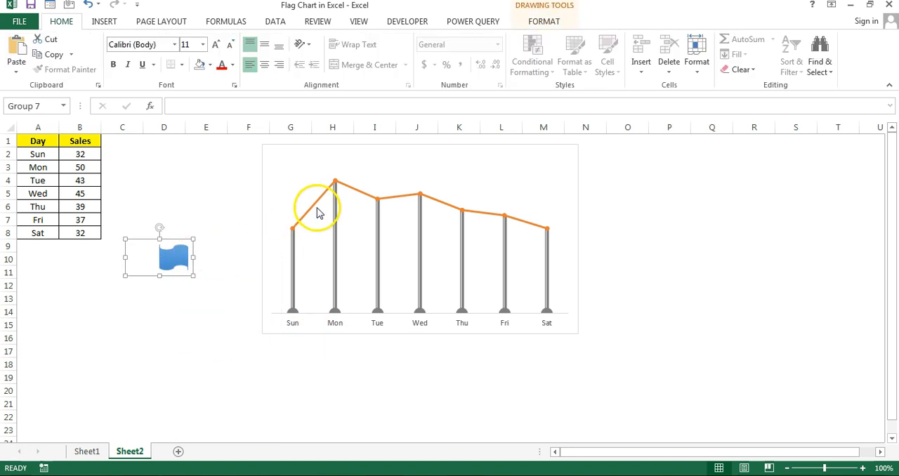
click(333, 203)
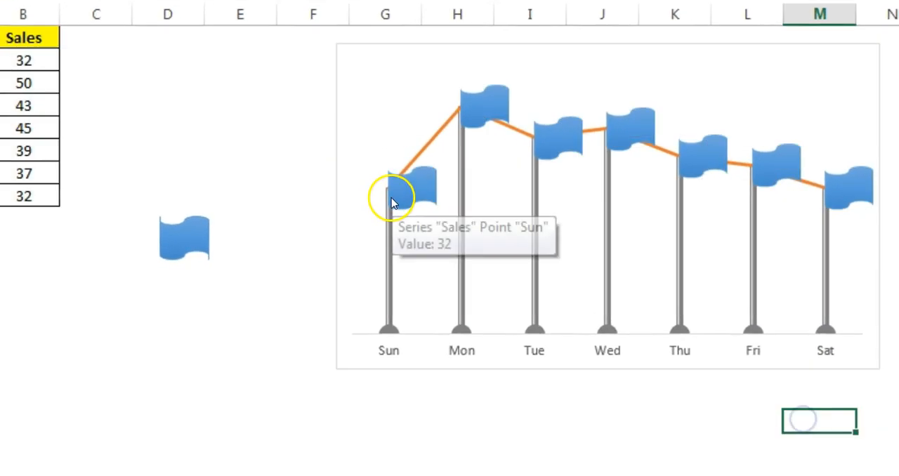
mouse_move(462, 126)
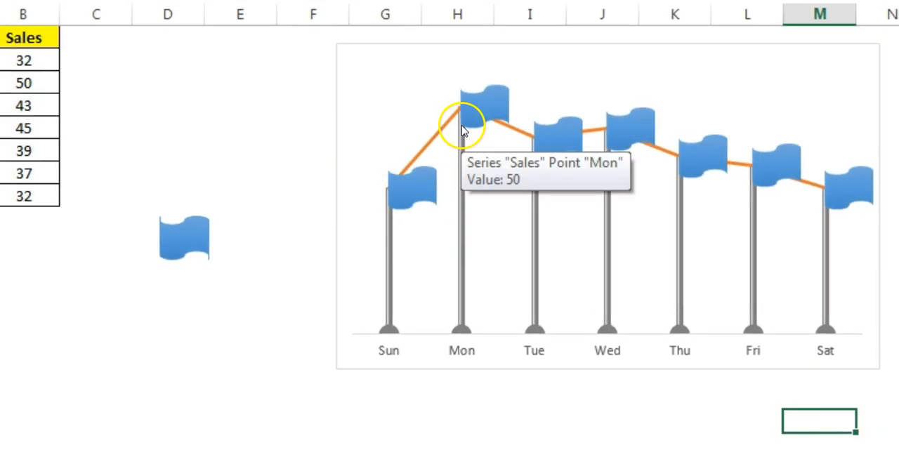
Select the flag-marker line series for formatting
click(183, 238)
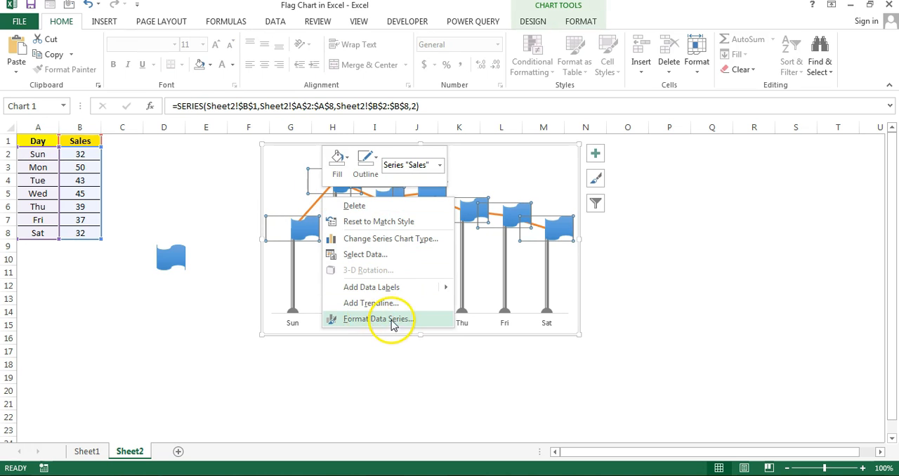
Set the sales series line to No line so the orange connector disappears
click(379, 319)
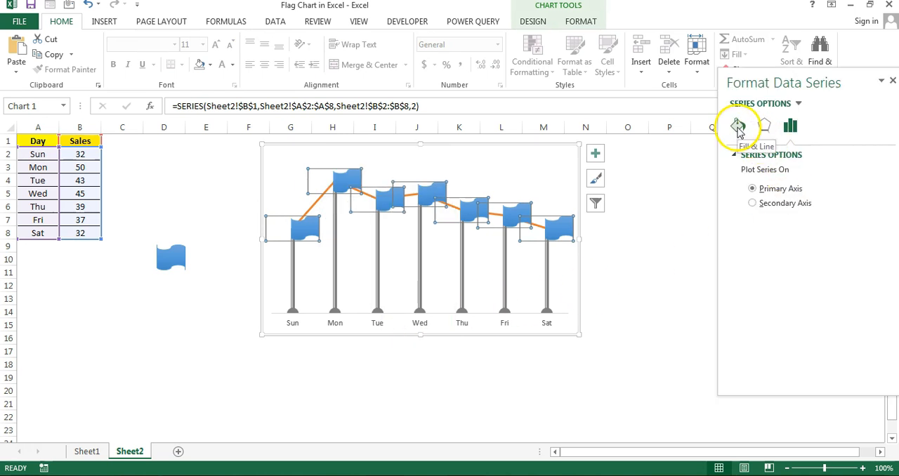
click(737, 126)
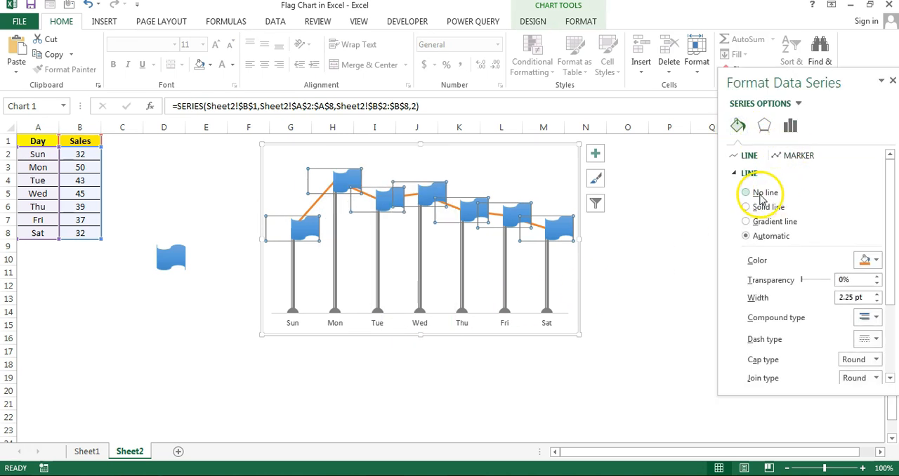
click(746, 192)
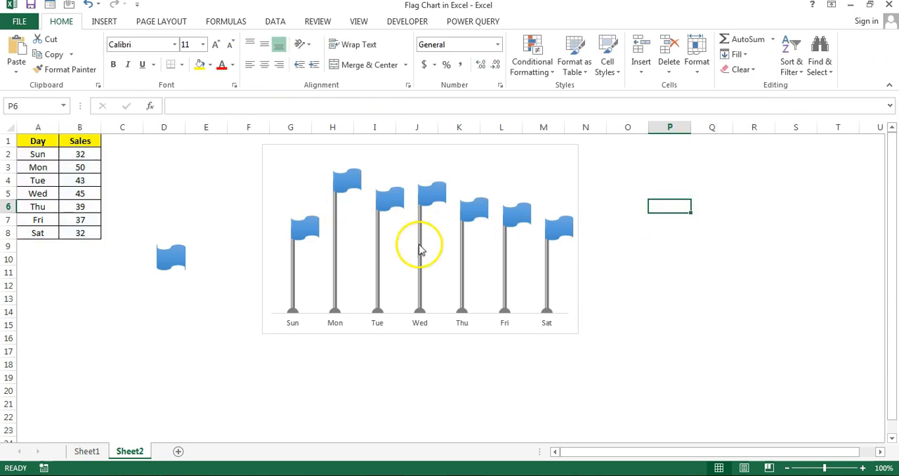
Select the chart to enlarge it, comparing against the finished chart on Sheet1
click(421, 246)
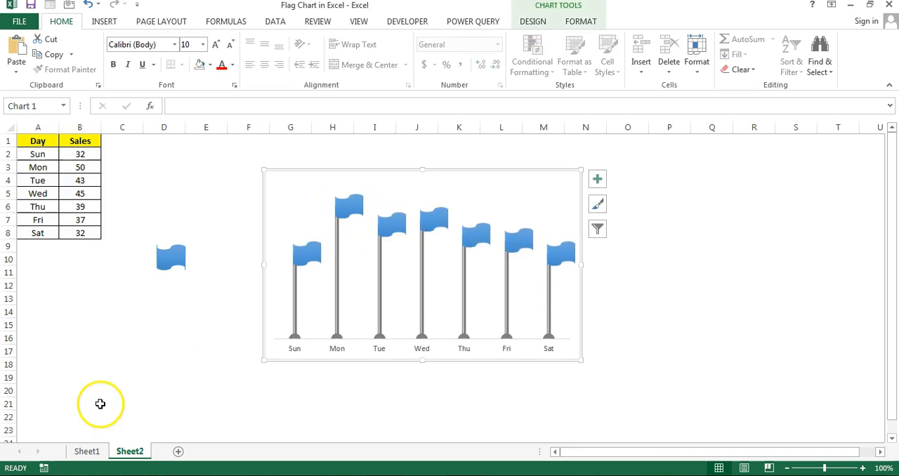
click(87, 451)
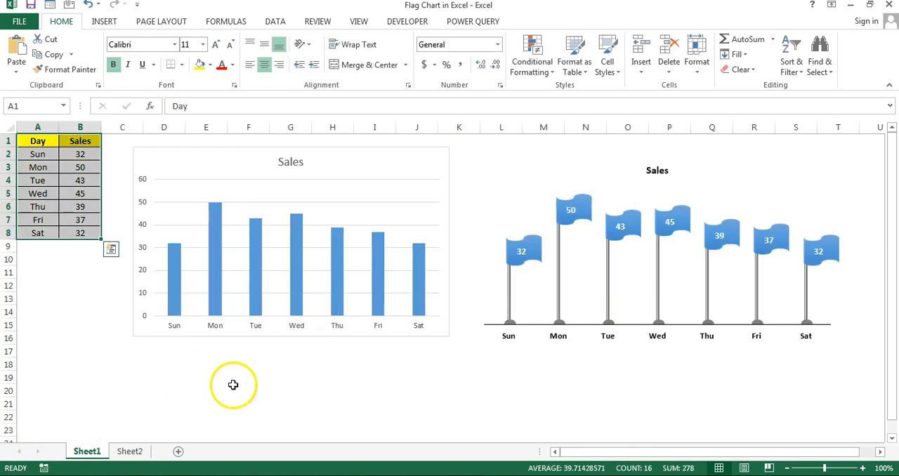
click(129, 451)
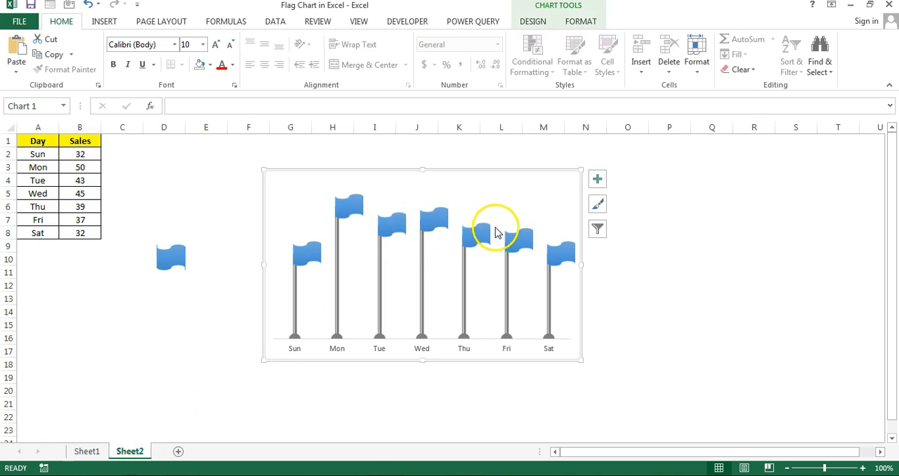
mouse_move(434, 232)
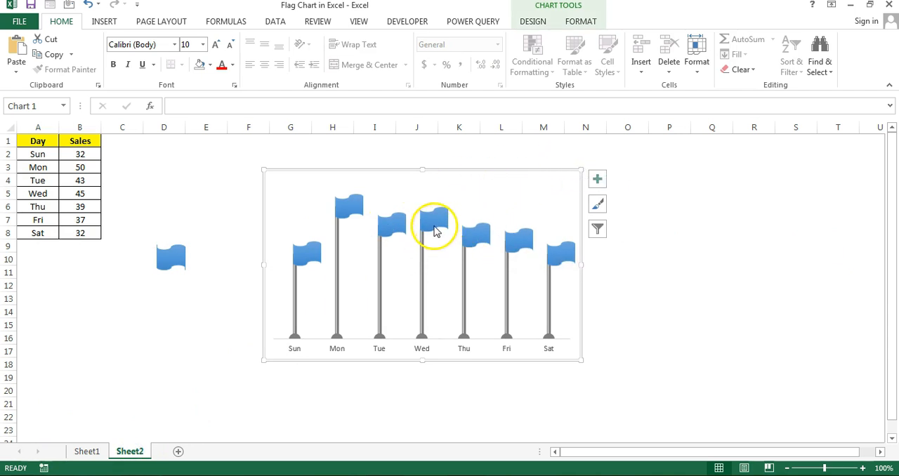
Add data labels to the flag series, positioned at Center, then select cell C2
click(434, 228)
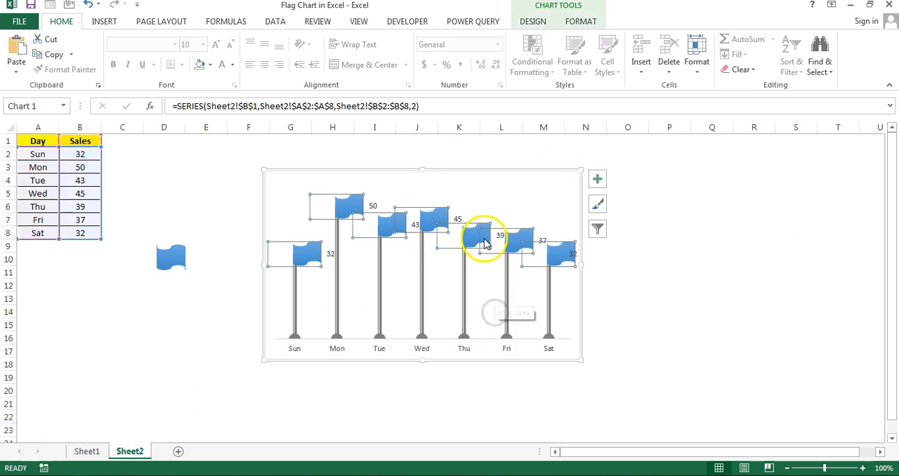
right_click(485, 238)
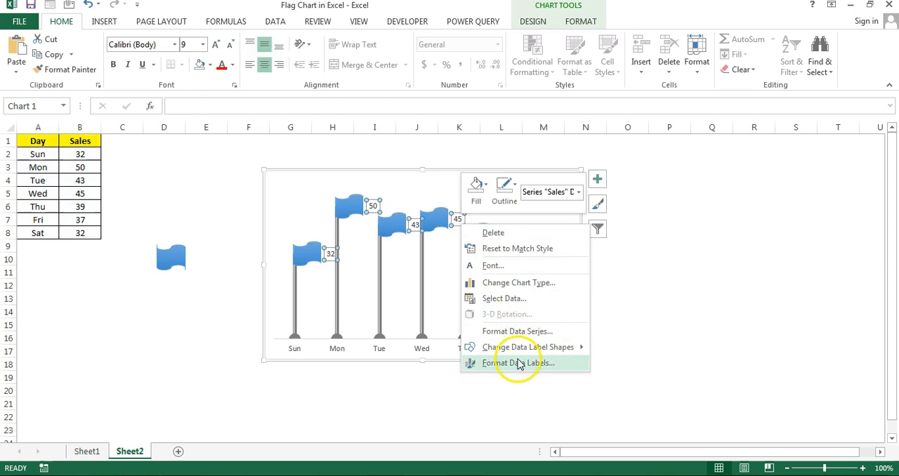
click(519, 363)
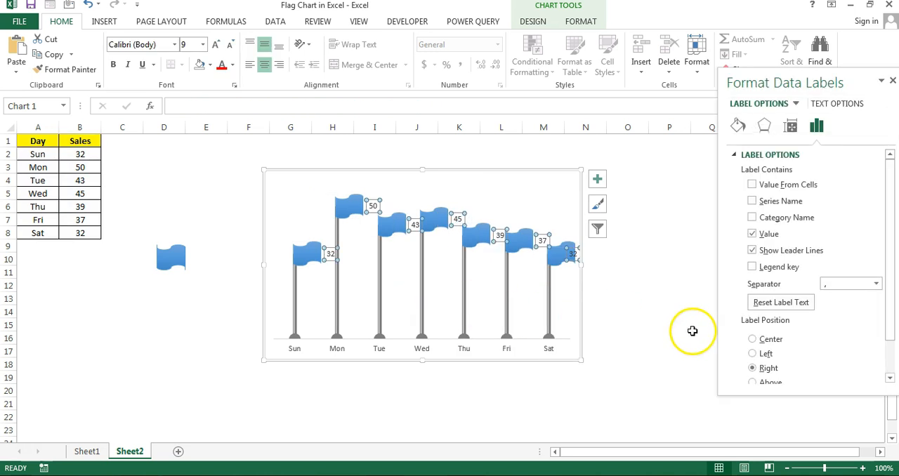
click(752, 339)
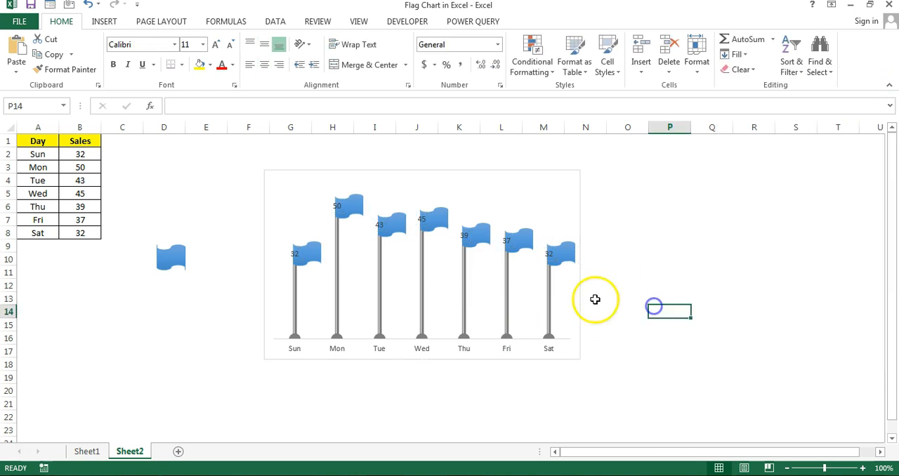
mouse_move(576, 267)
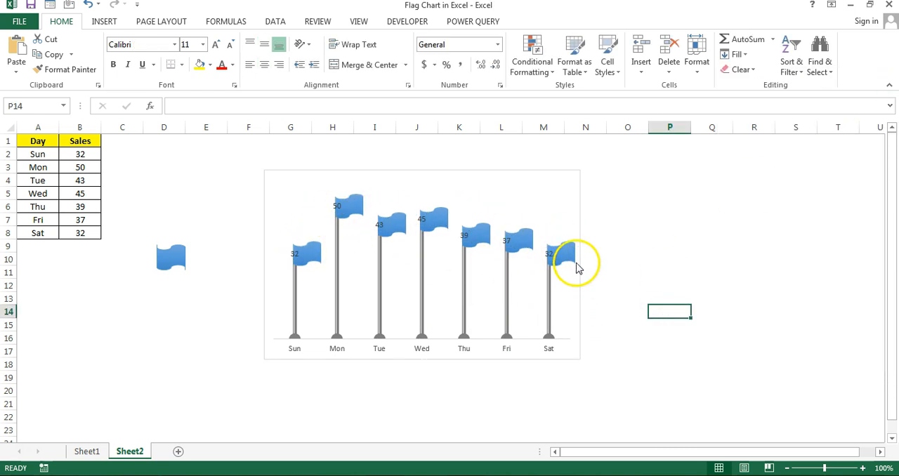
mouse_move(352, 210)
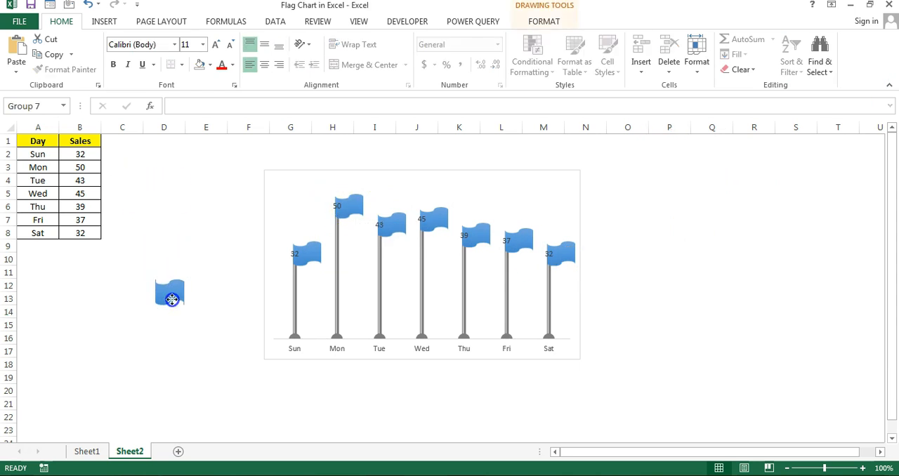
click(121, 153)
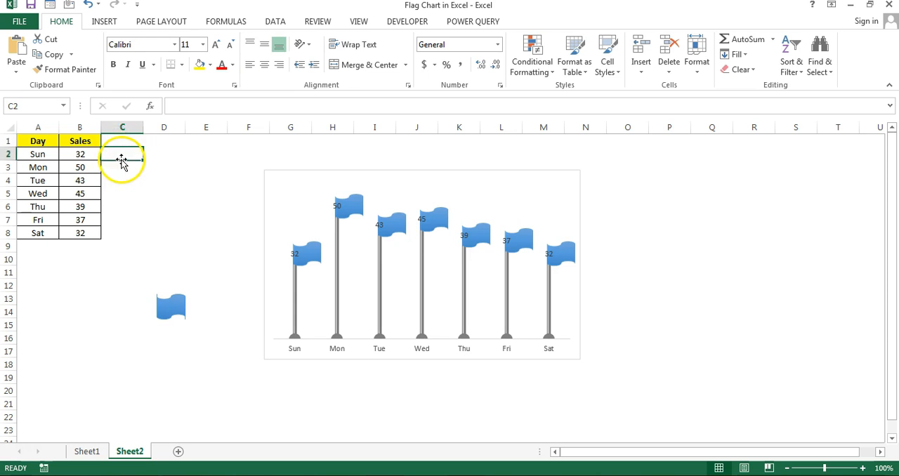
Enter =REPT(" ",$C$1)&B2 in C2 and fill it down to C8
text(=)
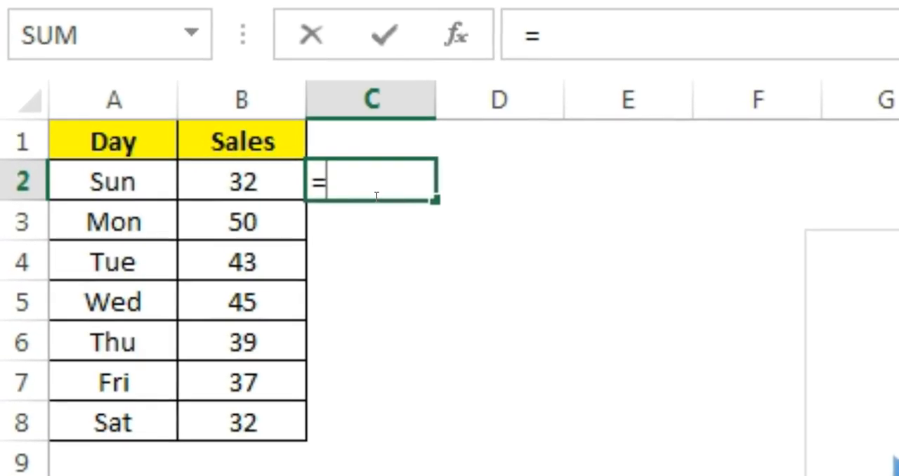
text(re)
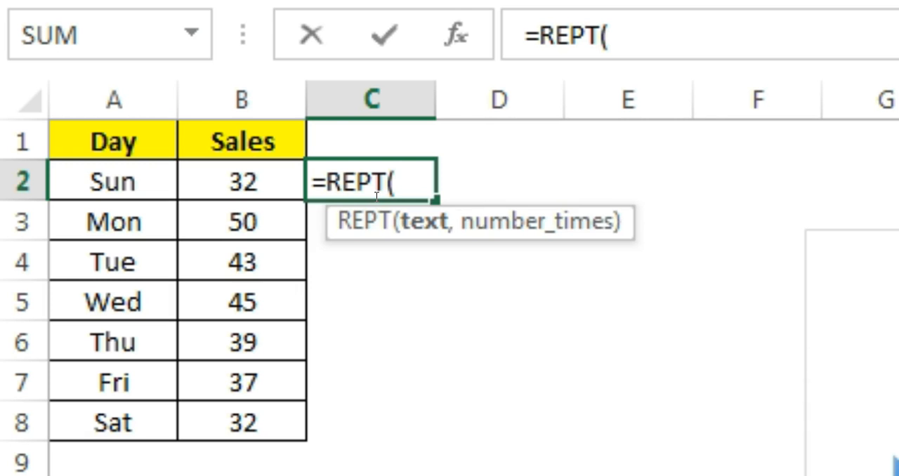
text(" ")
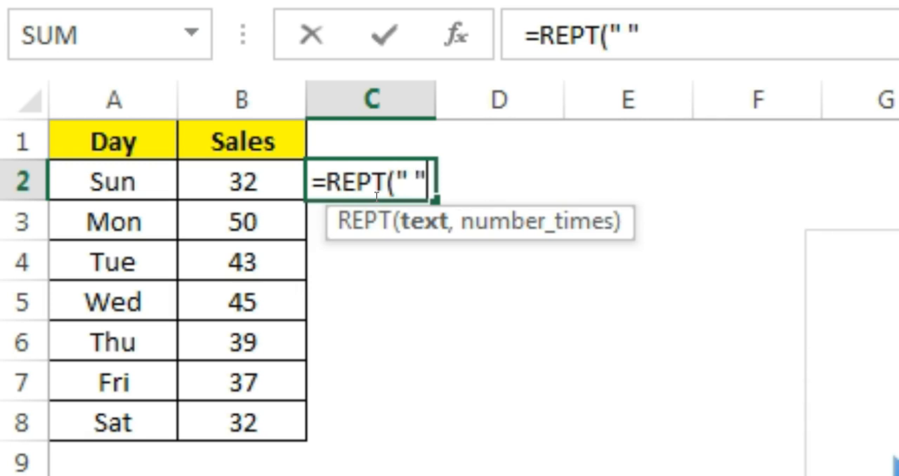
click(371, 140)
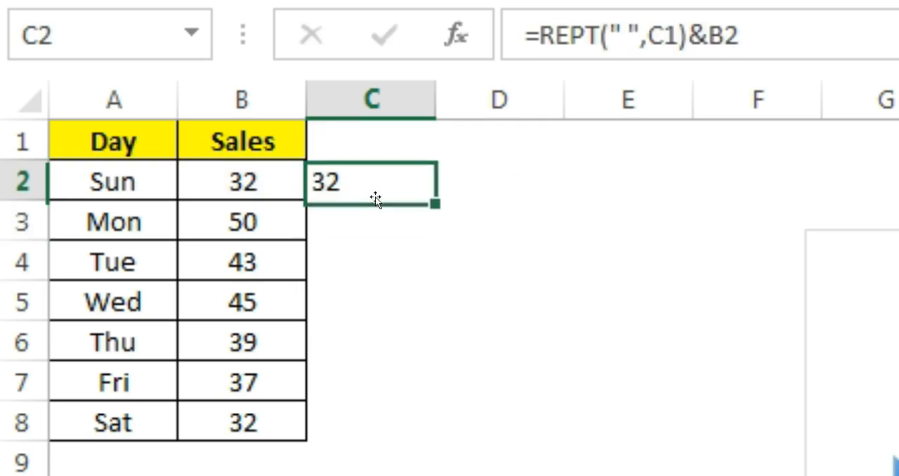
drag(433, 205, 433, 440)
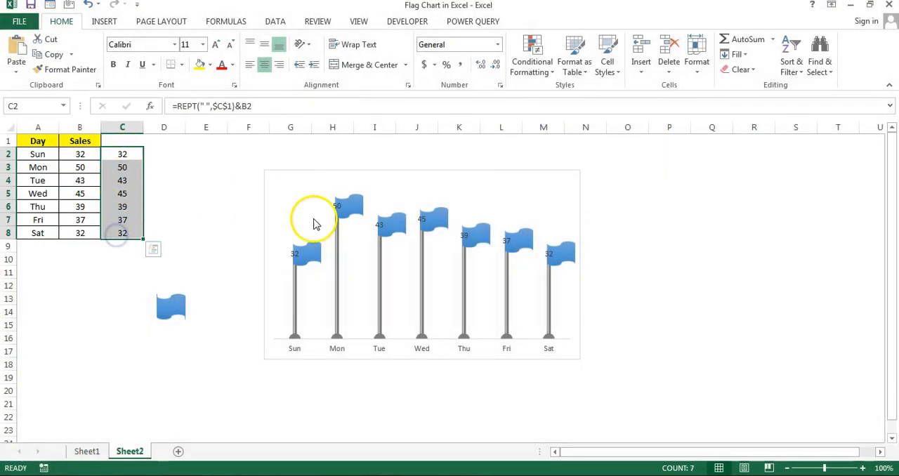
Make the flag data labels show Value From Cells using range C2:C8
right_click(337, 206)
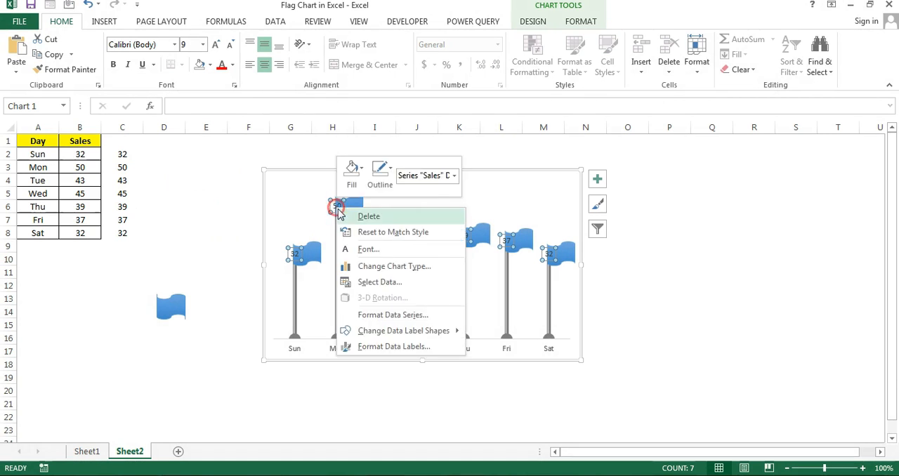
click(394, 346)
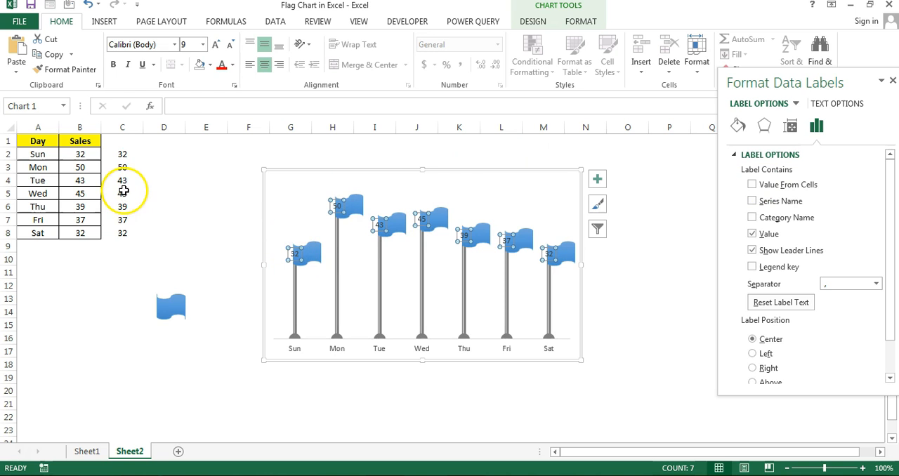
click(753, 184)
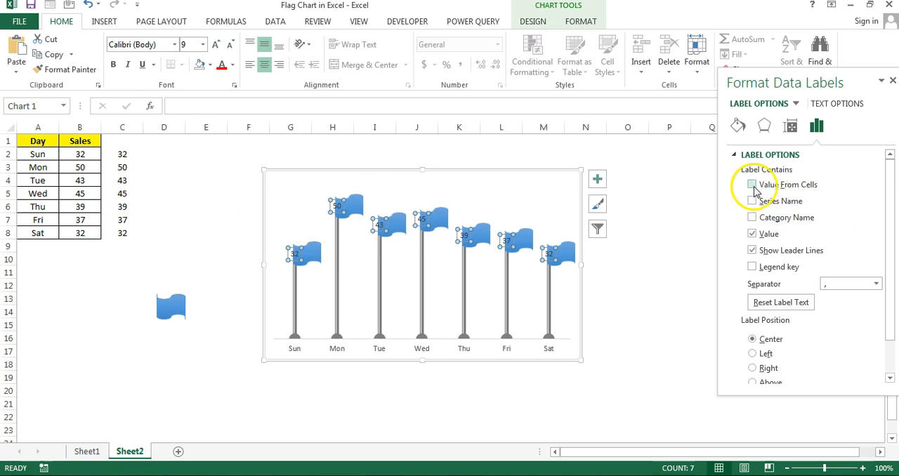
click(752, 184)
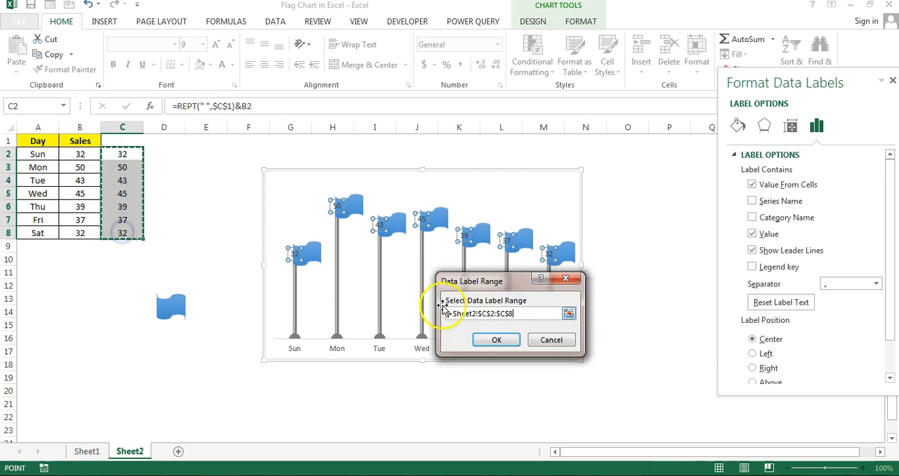
click(497, 340)
text(5)
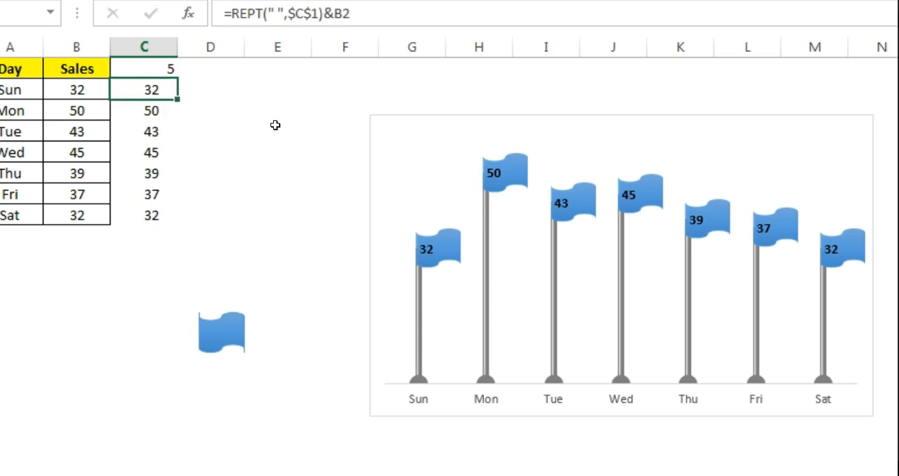
Raise the padding count in C1 from 10 to 12 and bold the day-name axis labels
click(144, 68)
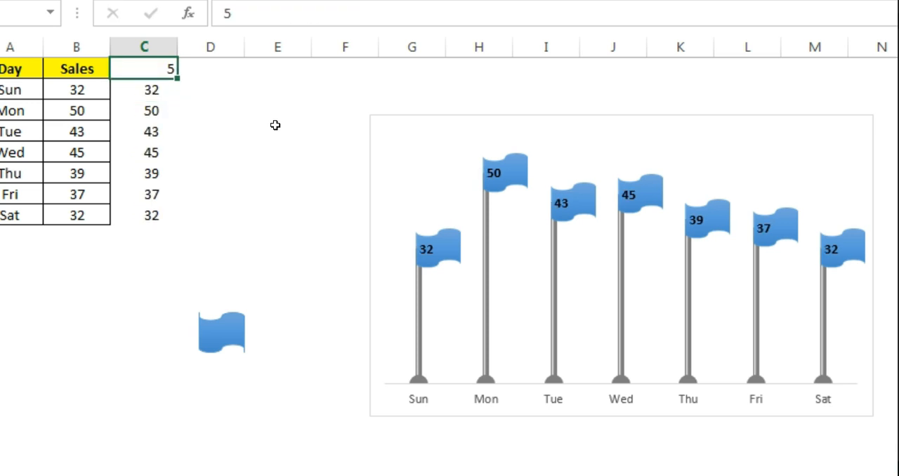
mouse_move(334, 133)
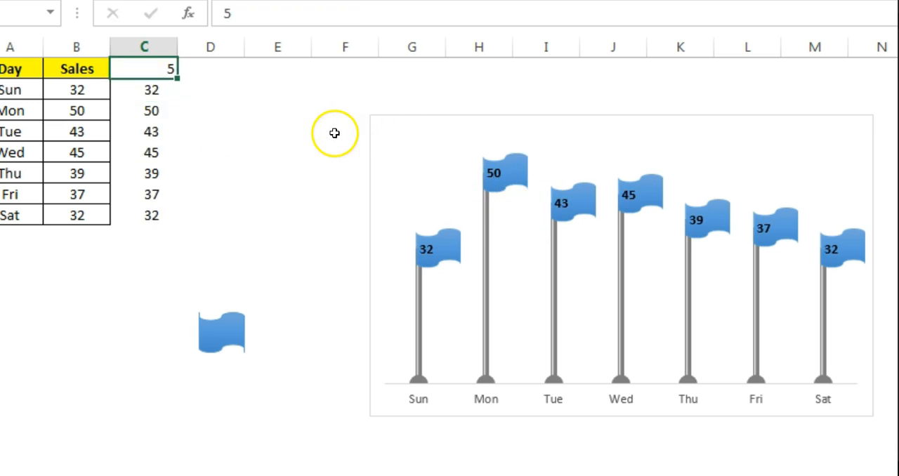
text(10)
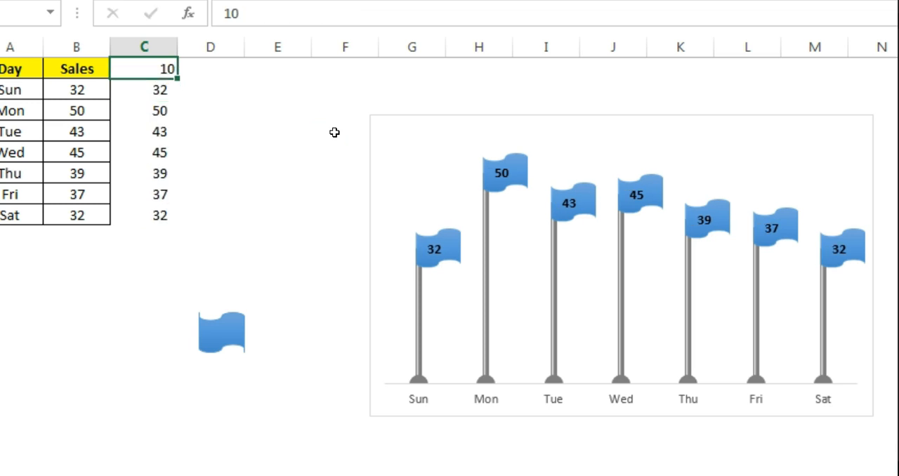
click(144, 89)
text(12)
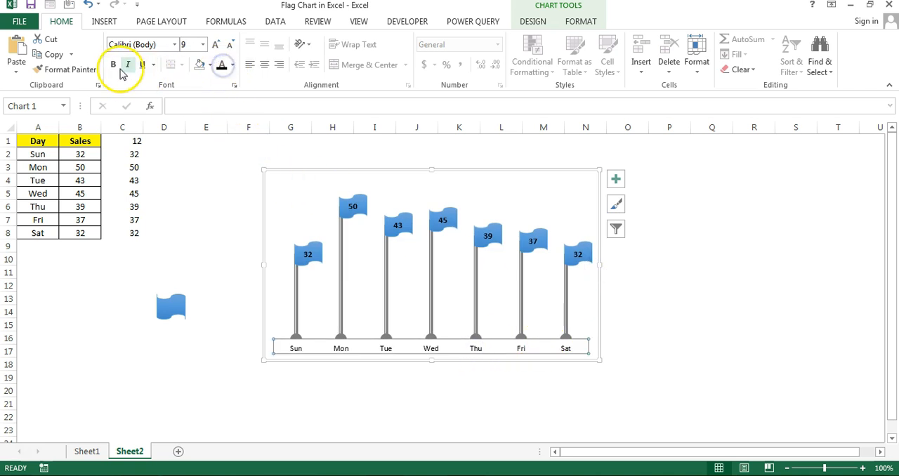
click(669, 260)
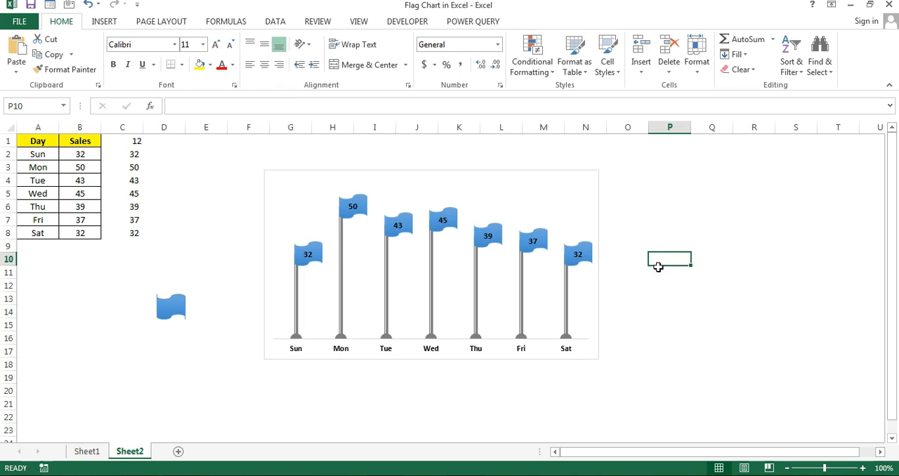